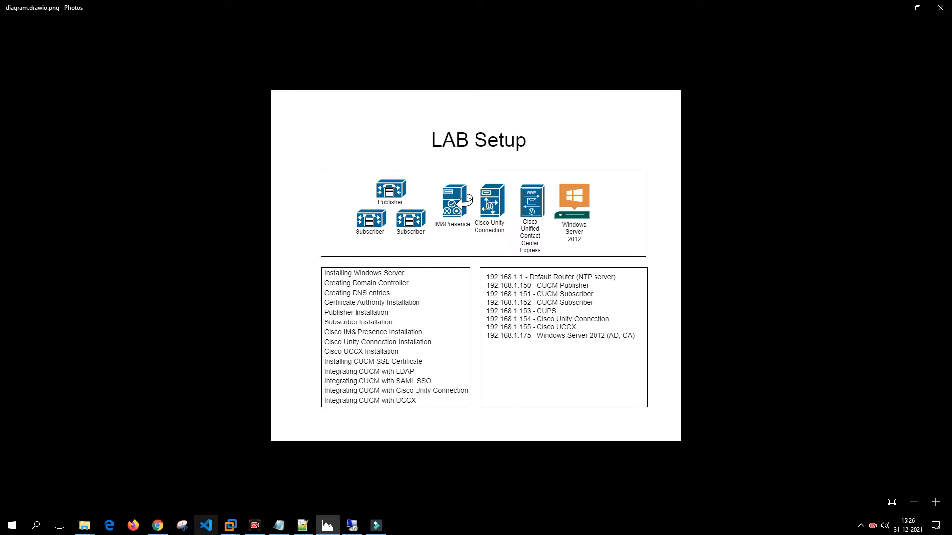
Step: Begin a Typical new virtual machine from the UCCollabing group, deferring OS installation, targeting RHEL 6 64-bit
click(229, 525)
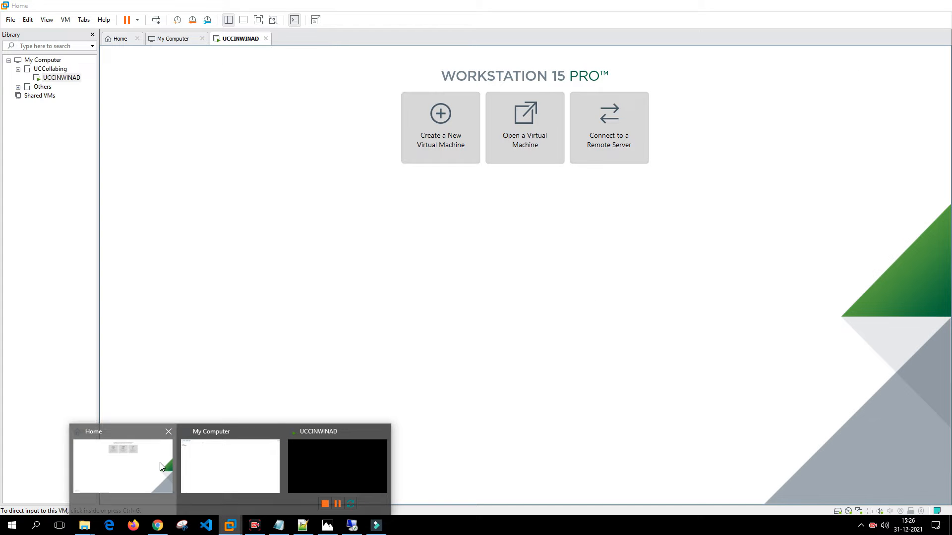
click(50, 69)
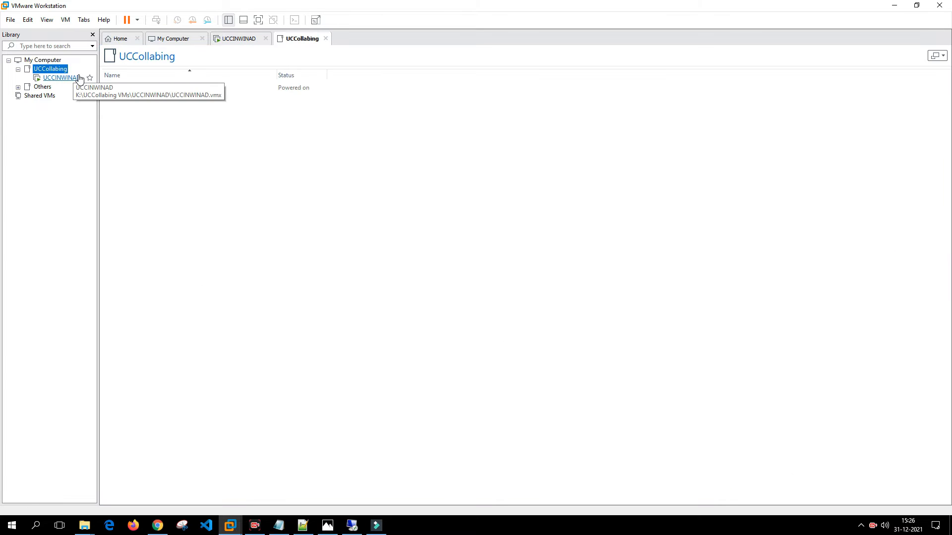
mouse_move(24, 28)
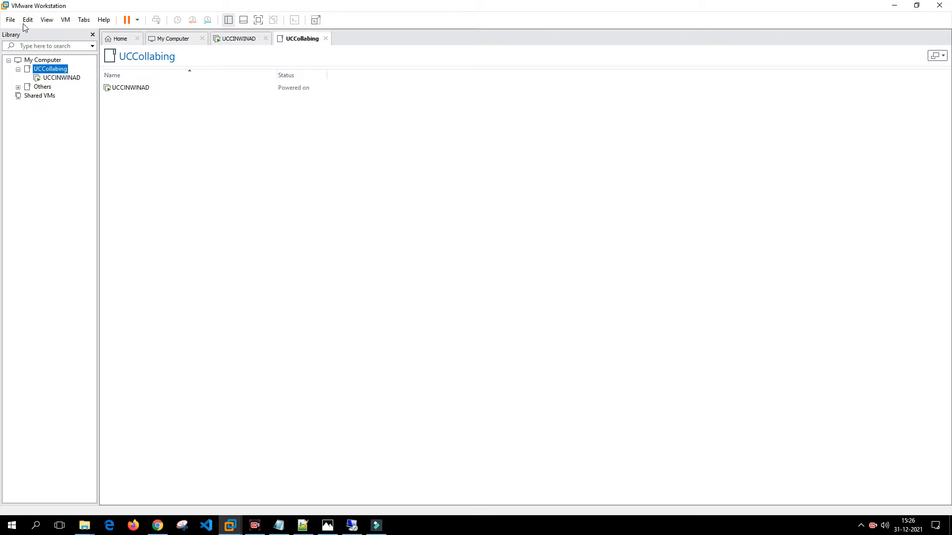
click(10, 20)
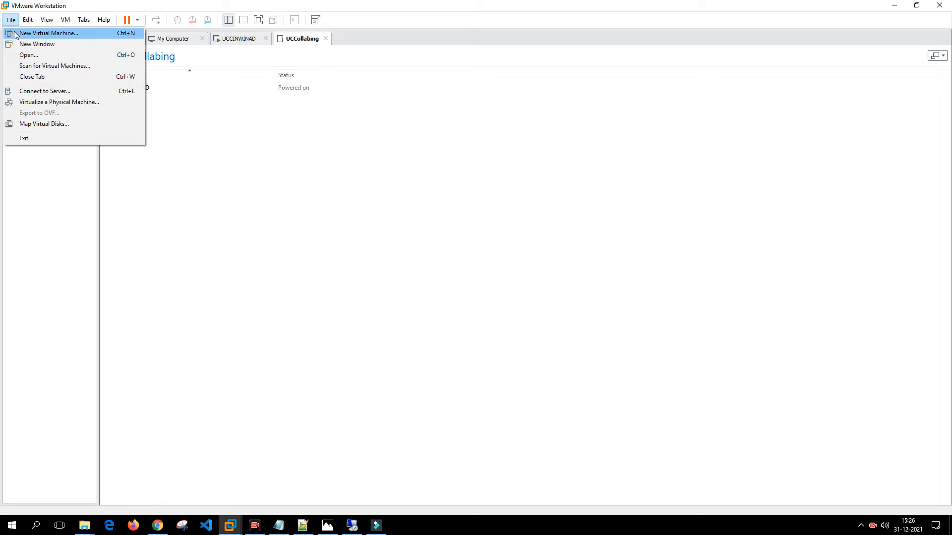
click(49, 33)
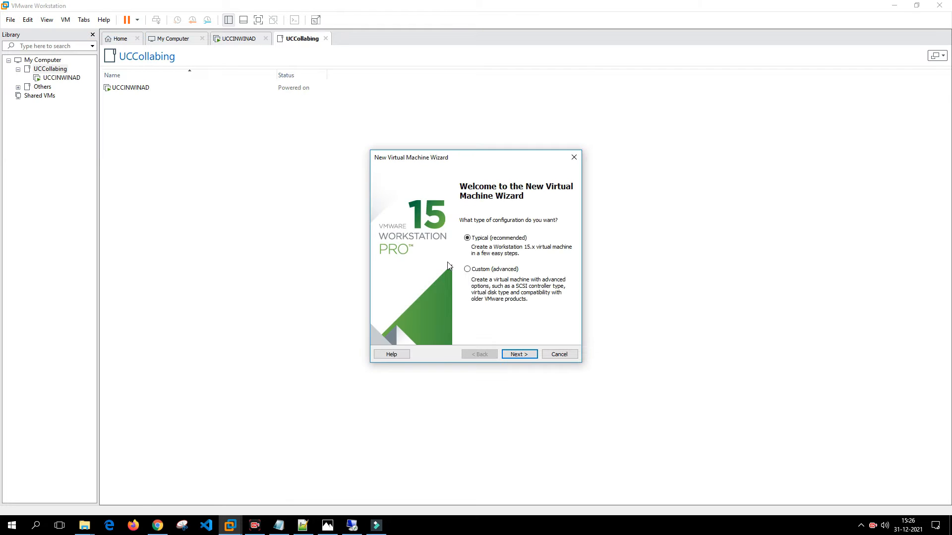
click(518, 354)
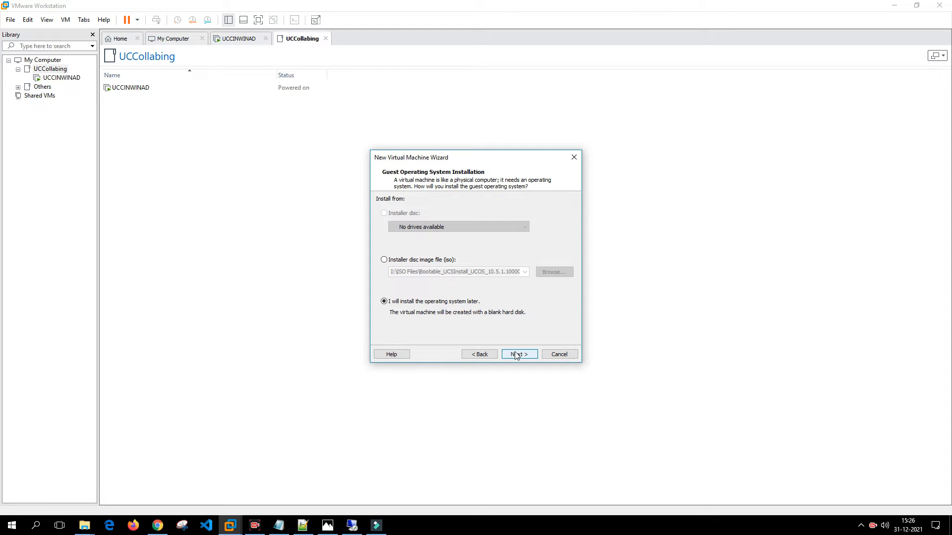
click(518, 354)
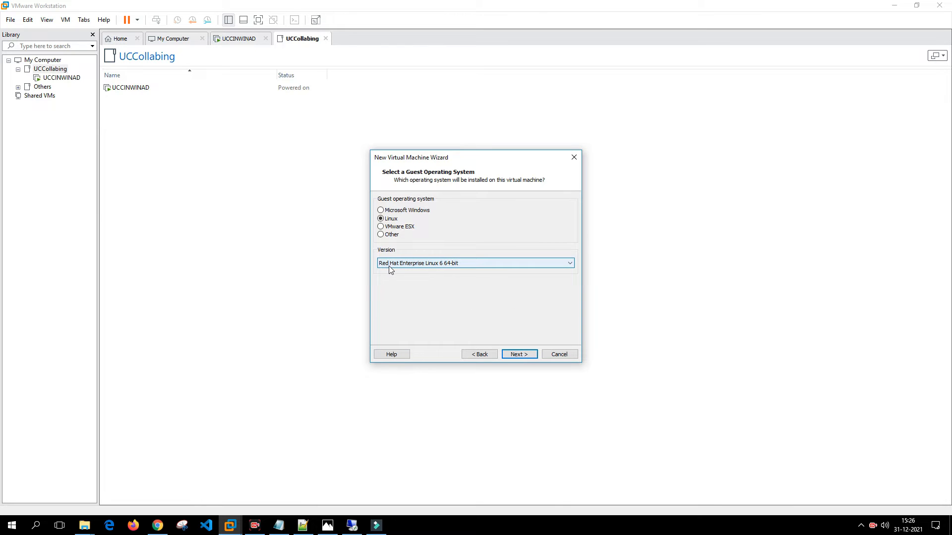
mouse_move(404, 271)
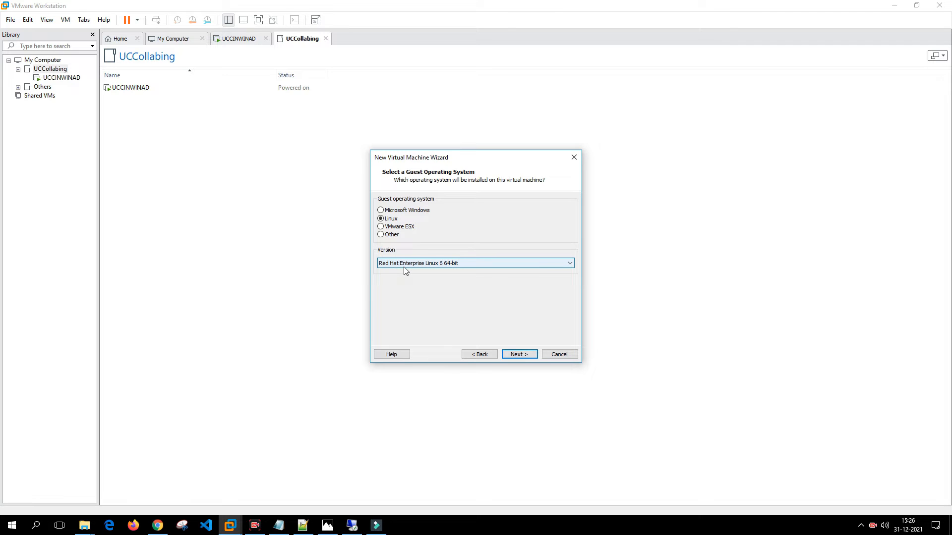
mouse_move(461, 272)
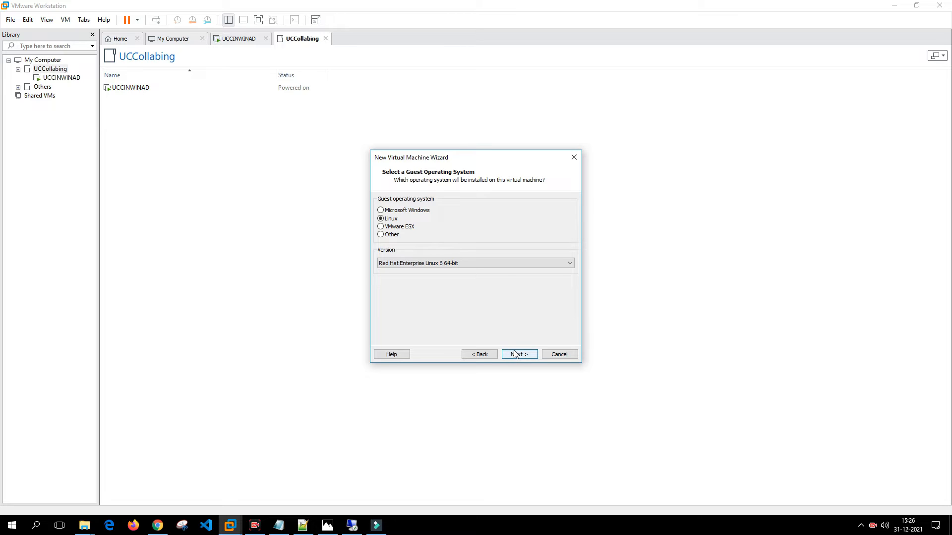
mouse_move(516, 360)
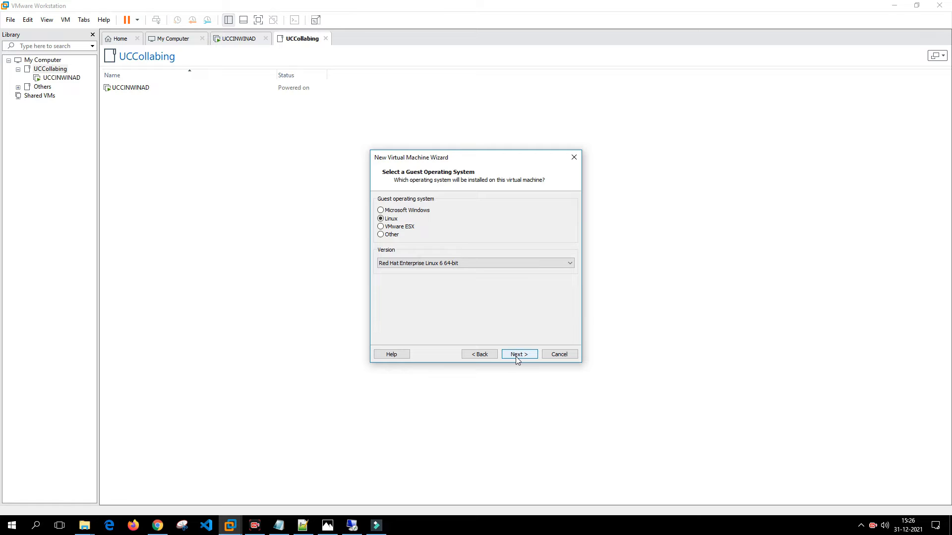
Step: Name the new virtual machine UCCINCUCMA in the wizard's name field
click(519, 354)
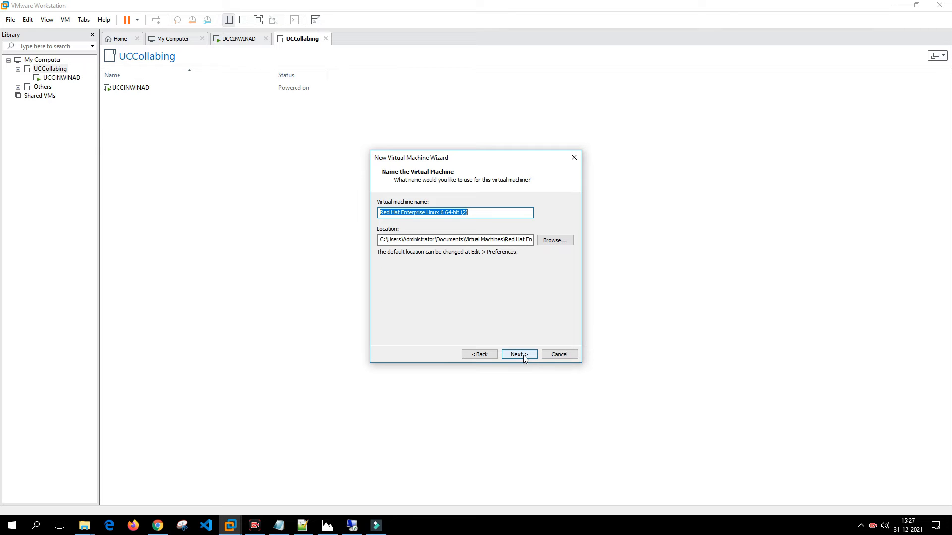
mouse_move(482, 290)
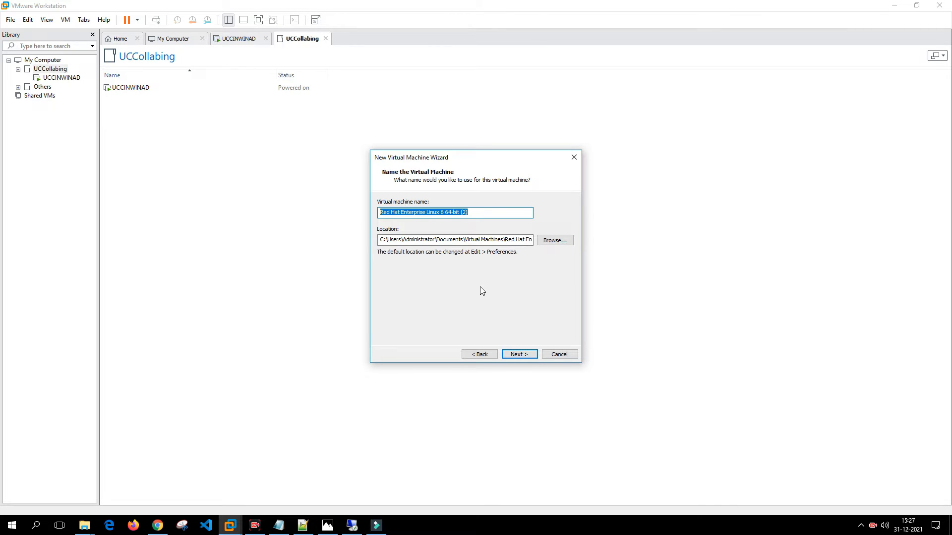
text(UCCIN)
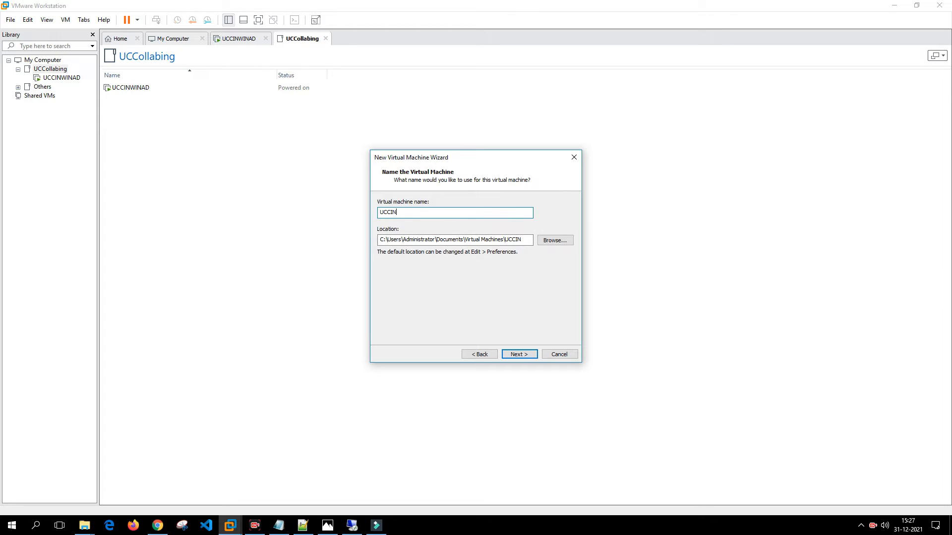
text(CUCMA)
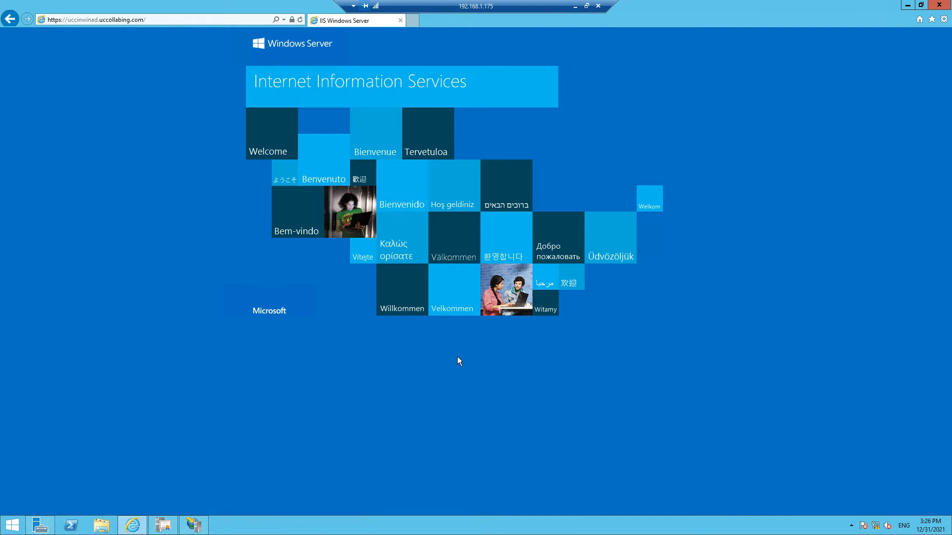
Step: View the uccollabing.com zone's host records in DNS Manager on the remote Windows server
click(163, 525)
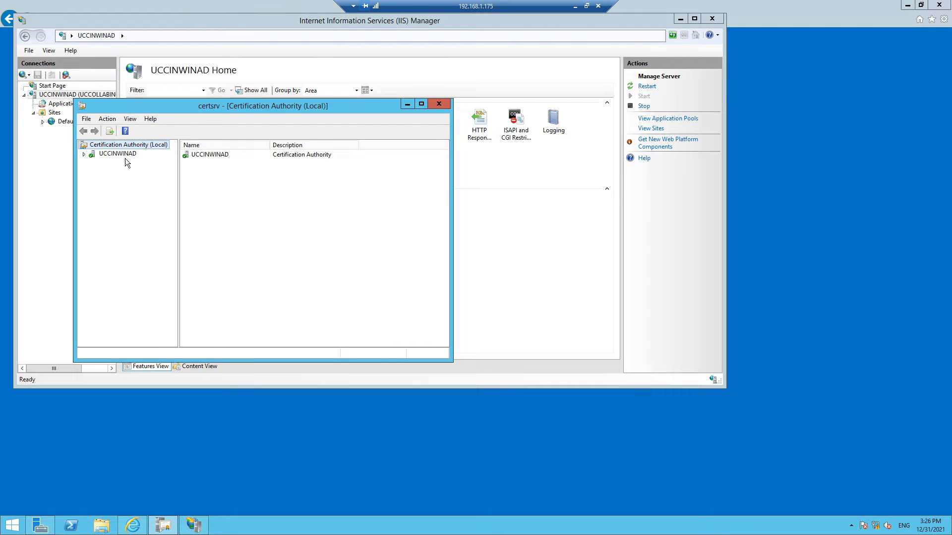
click(438, 104)
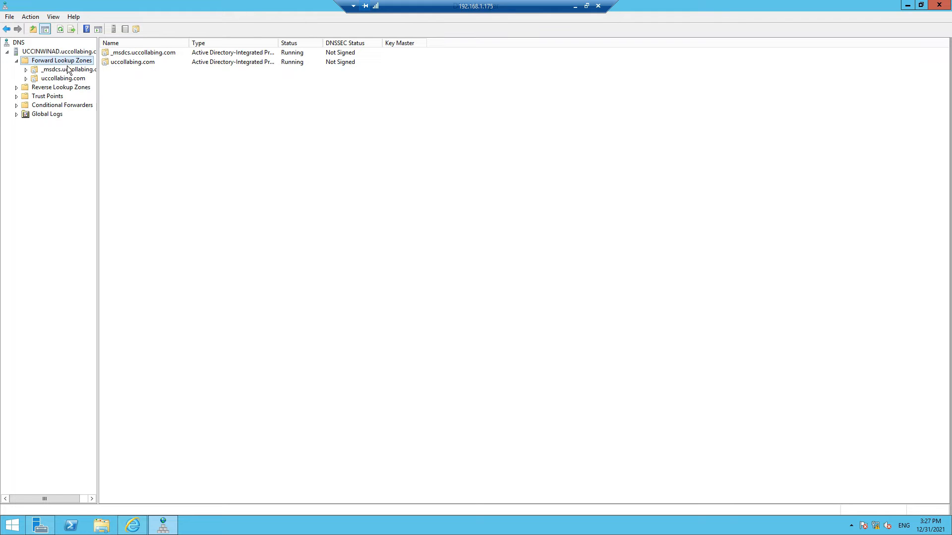
click(64, 79)
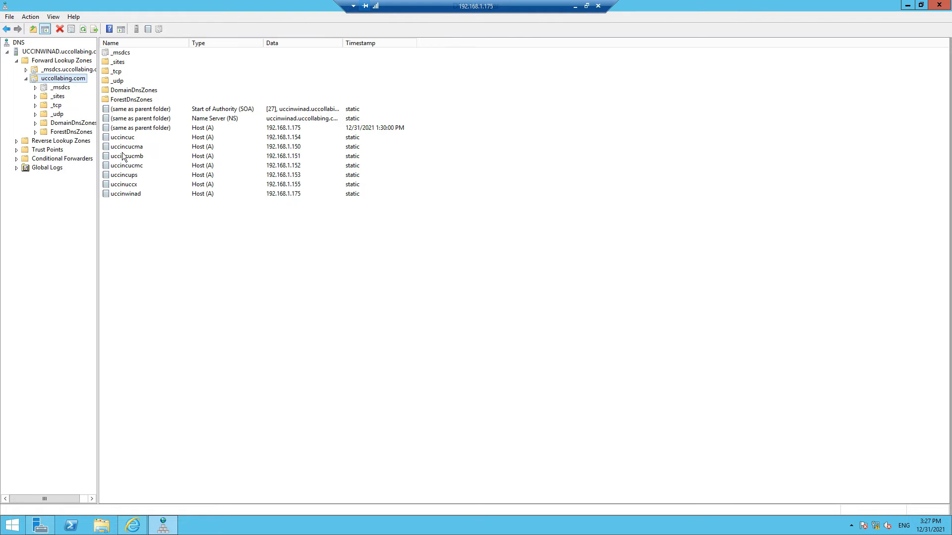
mouse_move(132, 154)
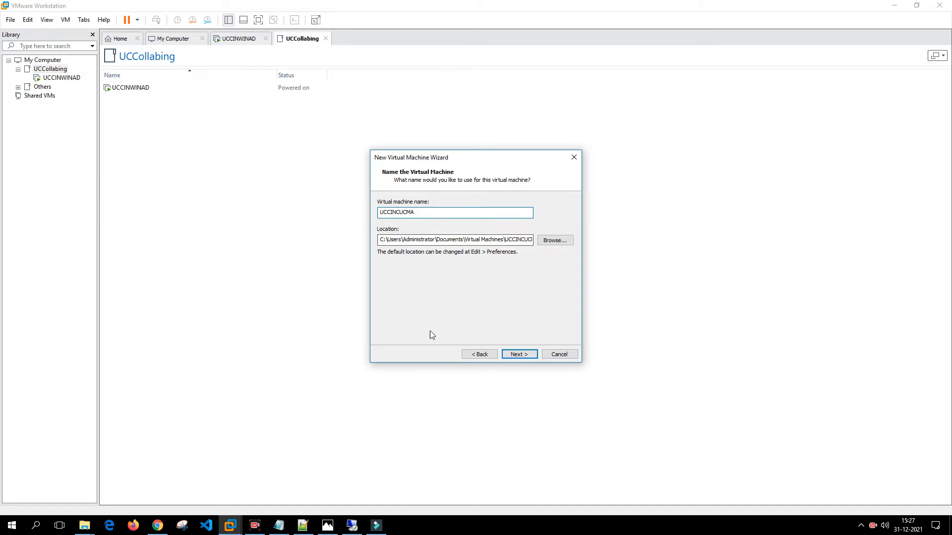
Step: Store the VM under K:\UCCollabing VMs\UCCINCUCMA with a 110 GB split disk and reach the summary
click(278, 526)
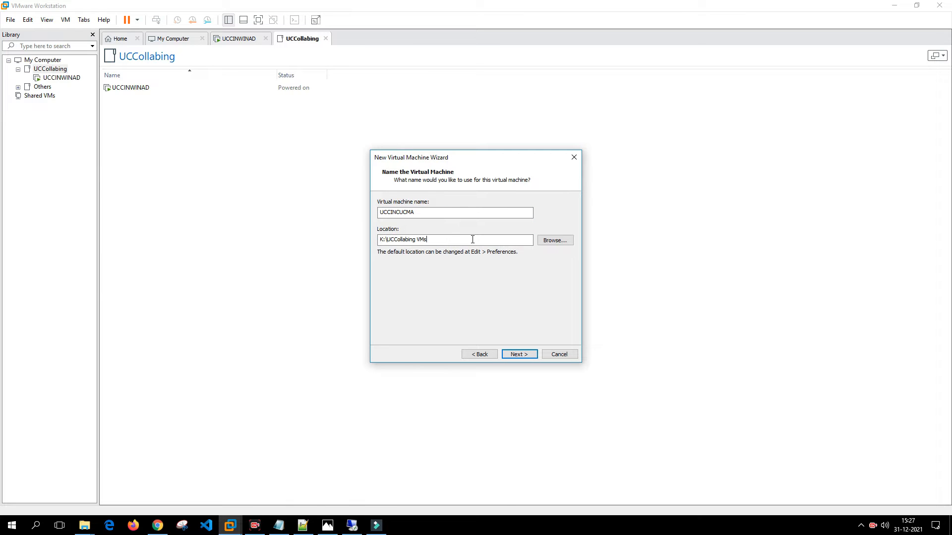
text(\UCCINCUCMA)
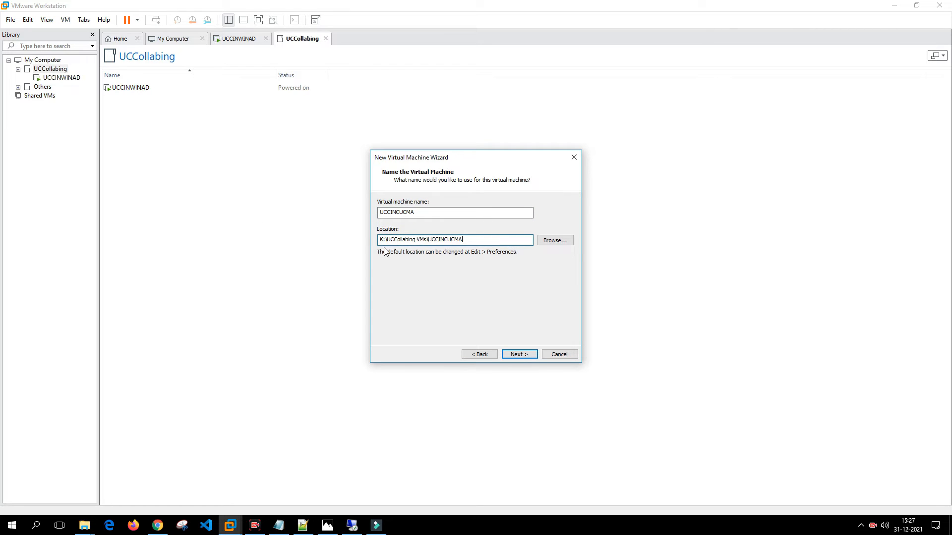
mouse_move(483, 259)
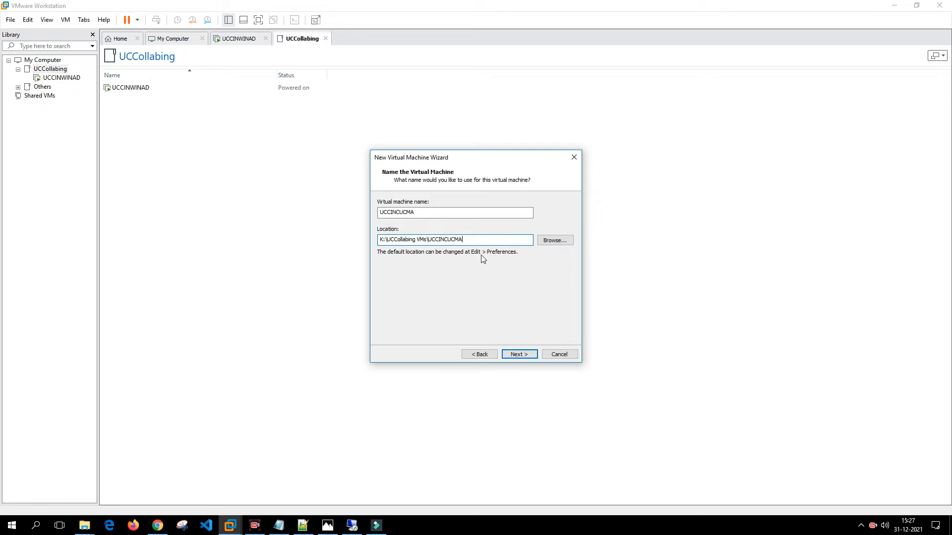
click(518, 353)
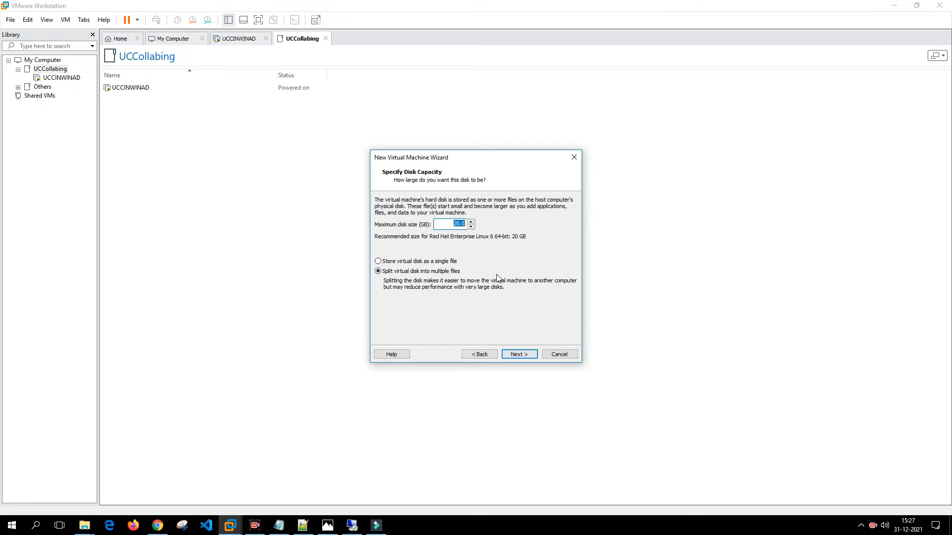
text(4)
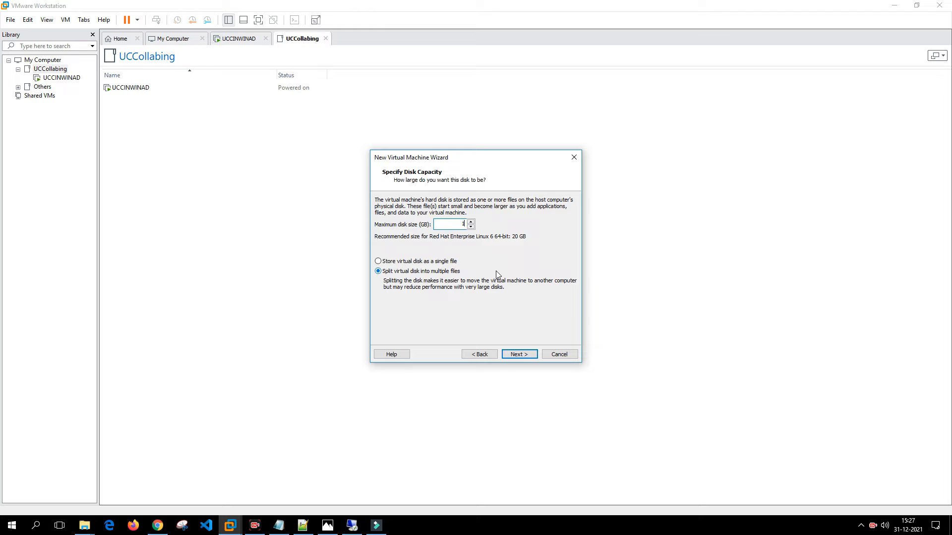
text(110)
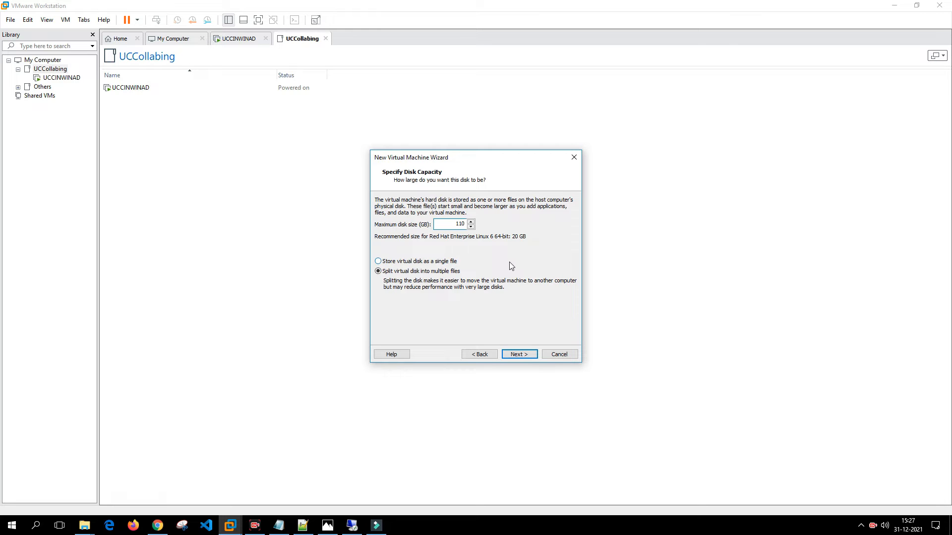
click(519, 354)
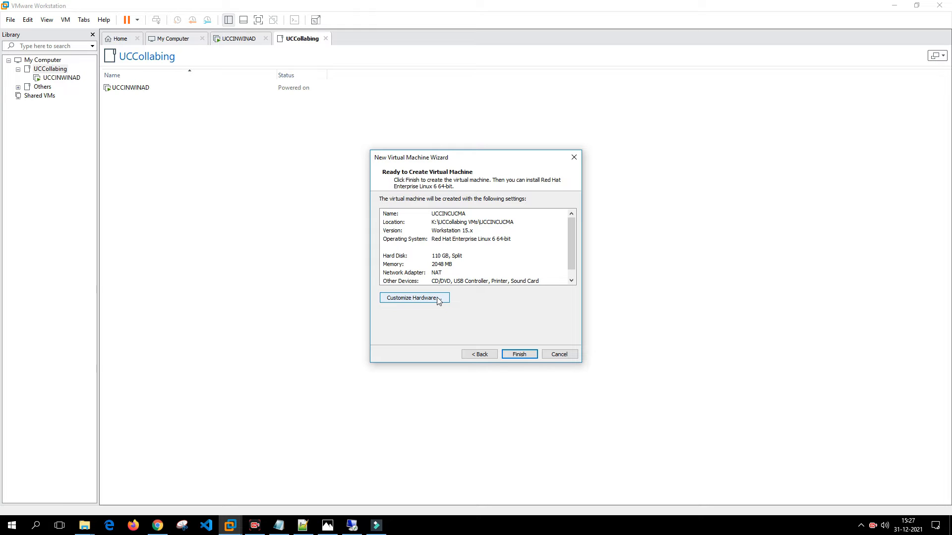
Step: Enter Customize Hardware and locate the UC Software\UC folder holding the UCSInstall ISOs
click(414, 298)
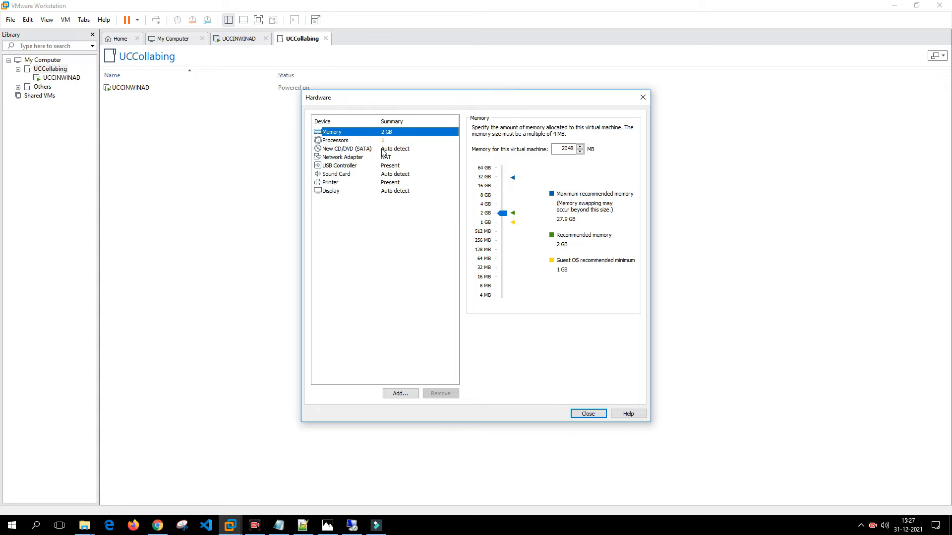
click(345, 148)
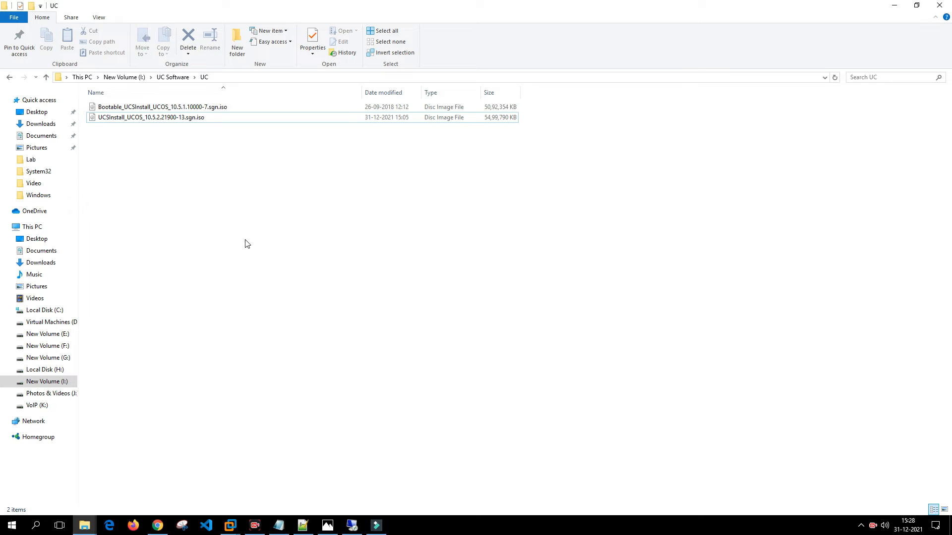
click(425, 77)
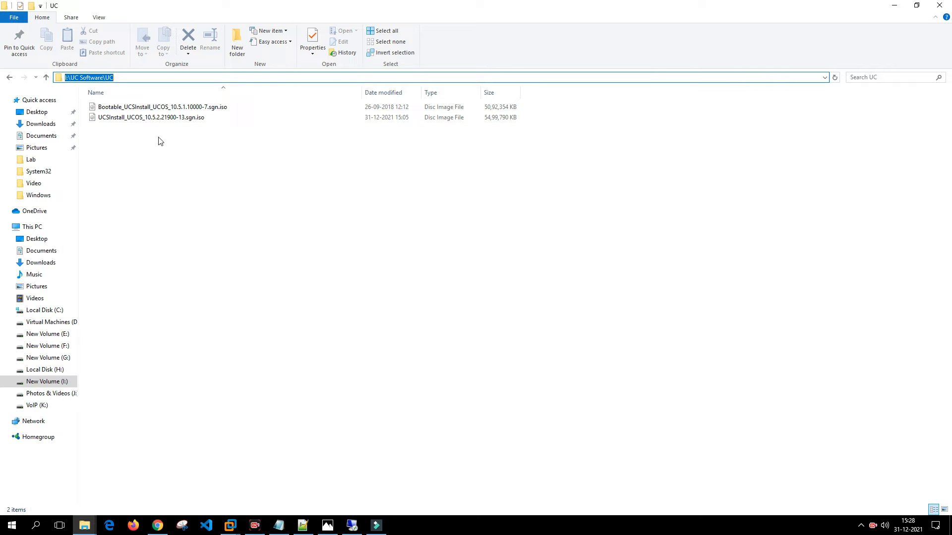
mouse_move(176, 117)
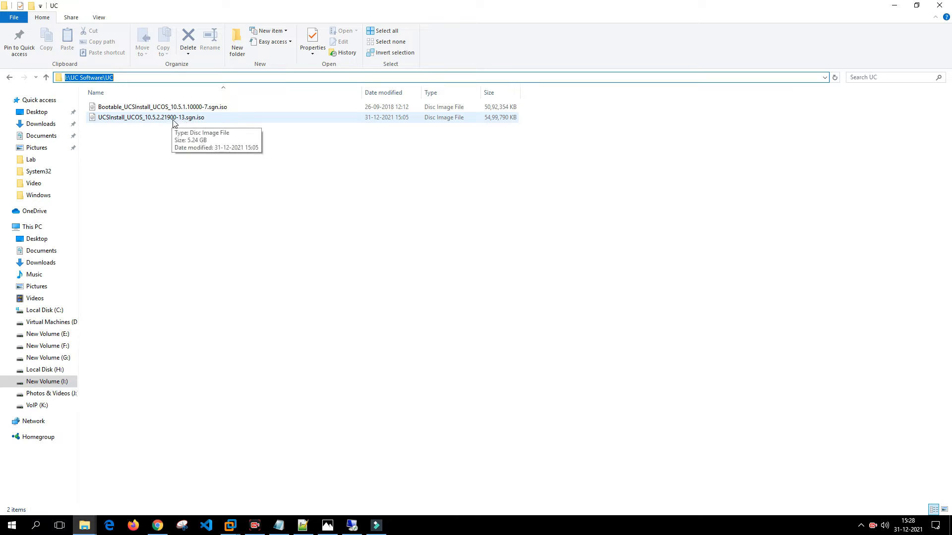
Step: Point the CD/DVD drive at the UCSInstall_UCOS_10.5.2.21900-13 ISO image
click(229, 525)
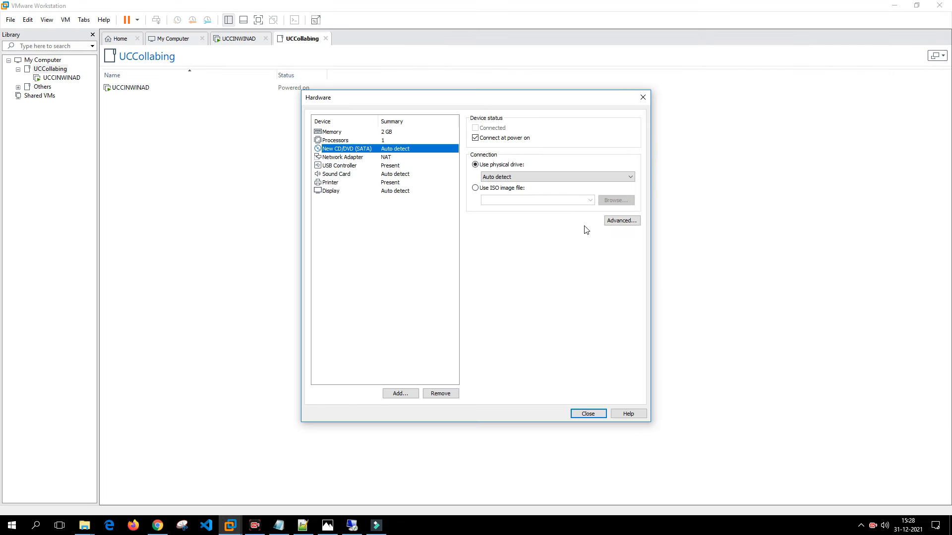
click(615, 200)
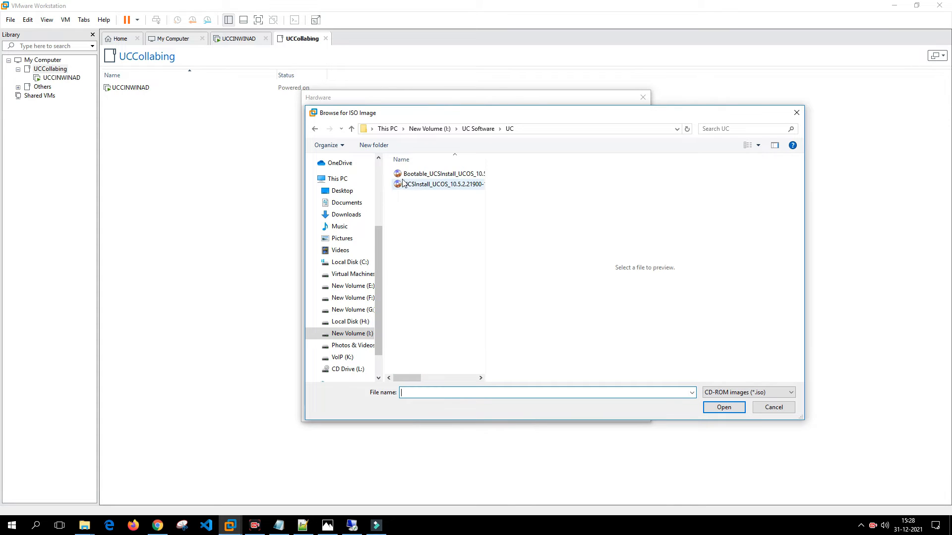
click(442, 184)
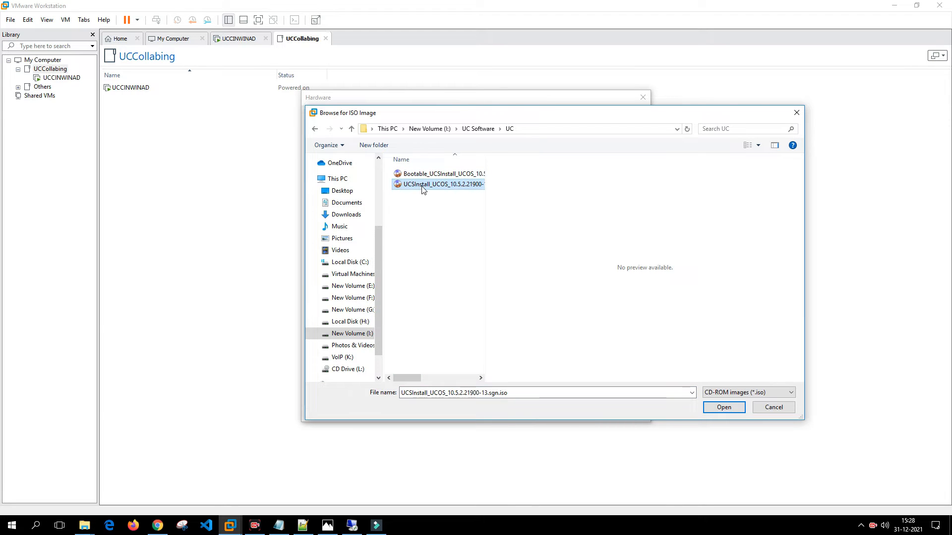
click(723, 407)
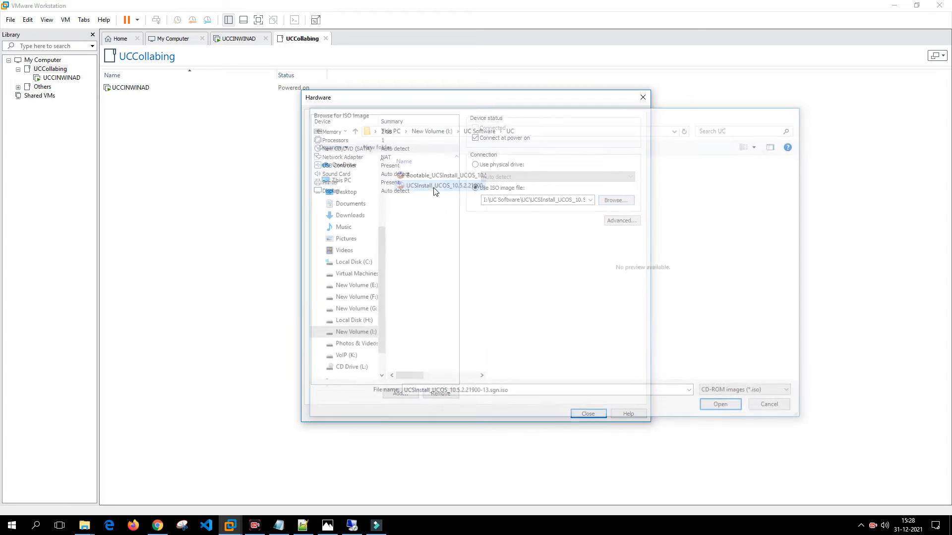
click(720, 404)
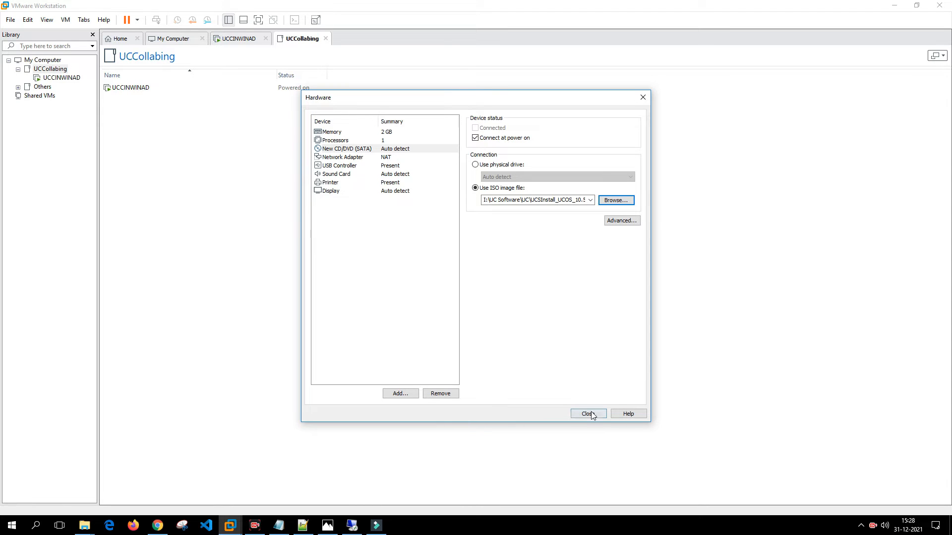
Step: Set the network adapter to Bridged and finish creating the UCCINCUCMA virtual machine
click(343, 158)
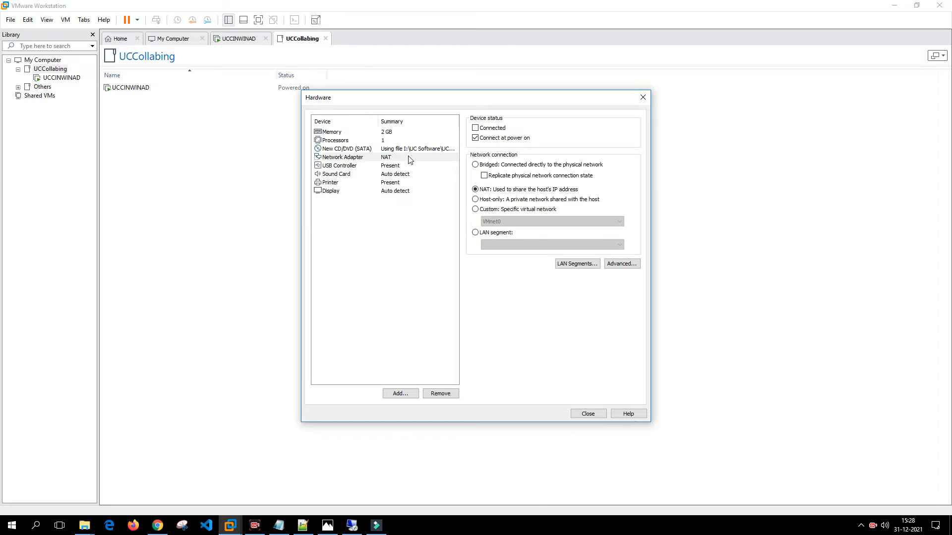
click(475, 163)
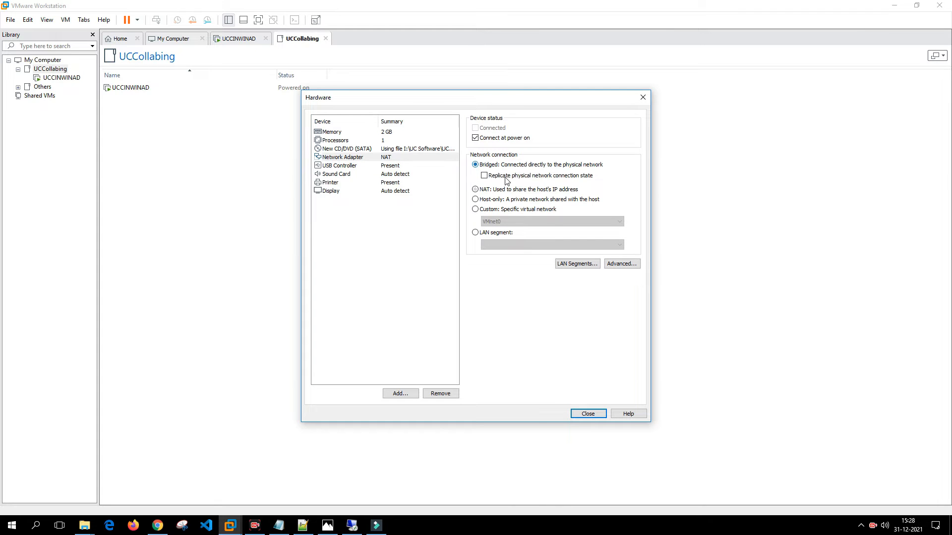
click(586, 413)
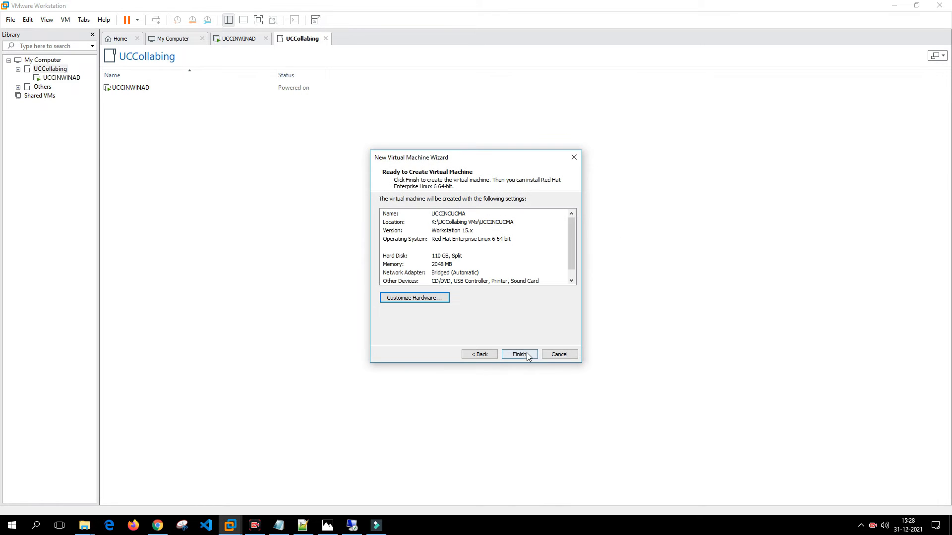
click(517, 354)
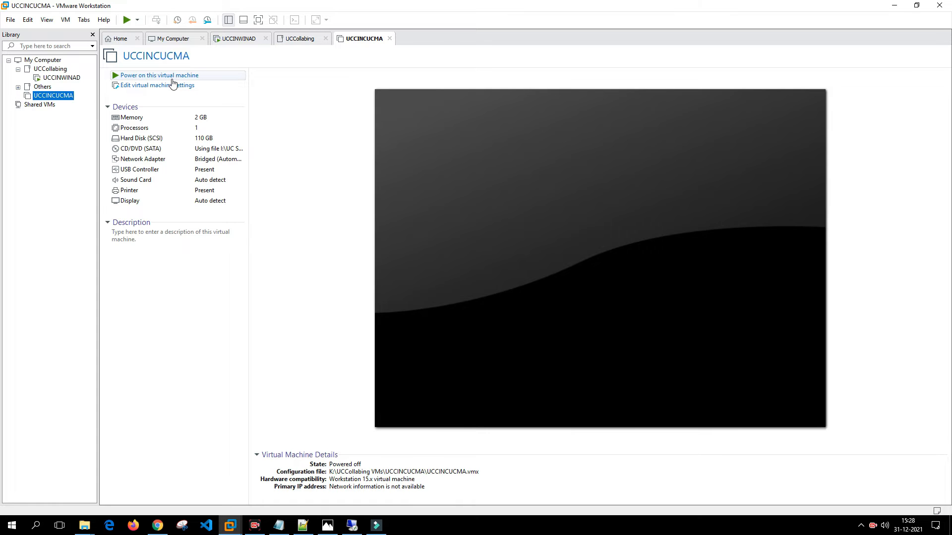
Step: Power on UCCINCUCMA, which attempts a DHCP network boot
click(159, 75)
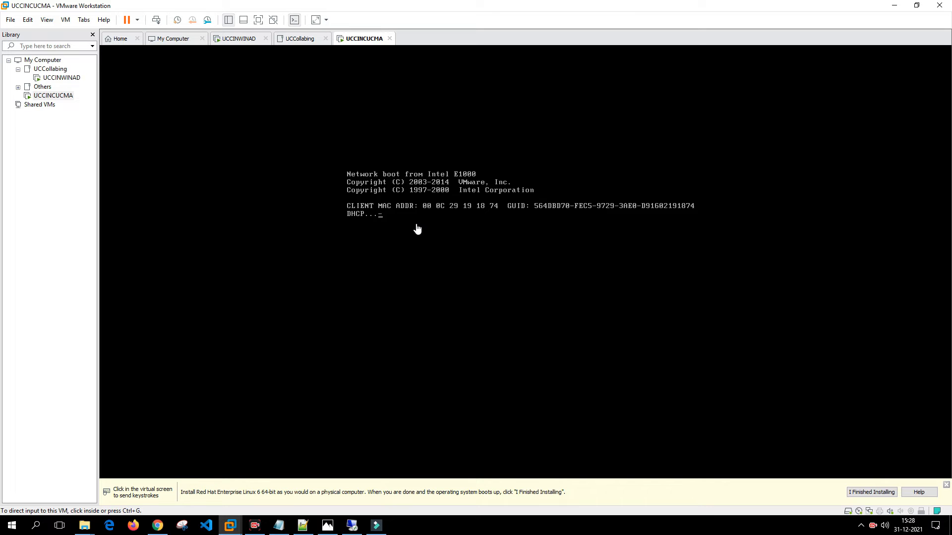
mouse_move(433, 239)
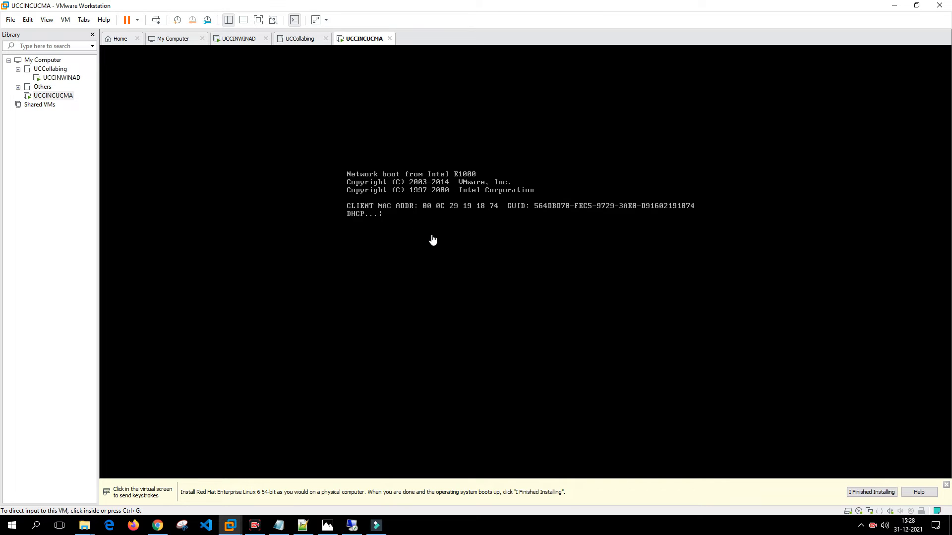
mouse_move(399, 226)
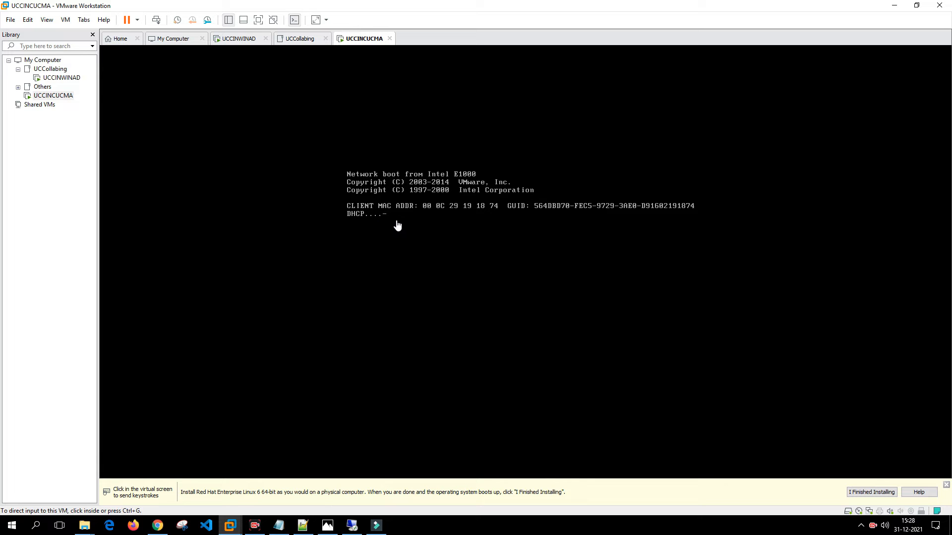
mouse_move(364, 43)
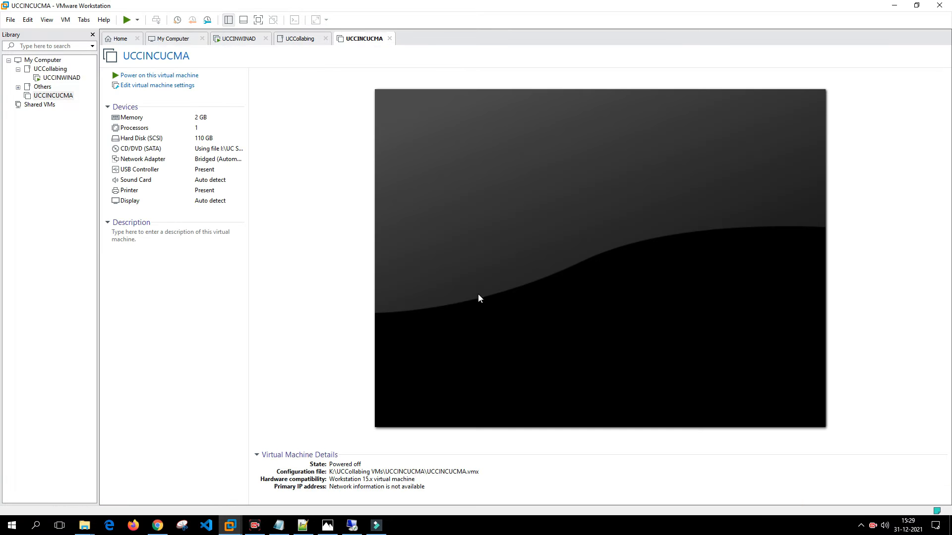
mouse_move(83, 526)
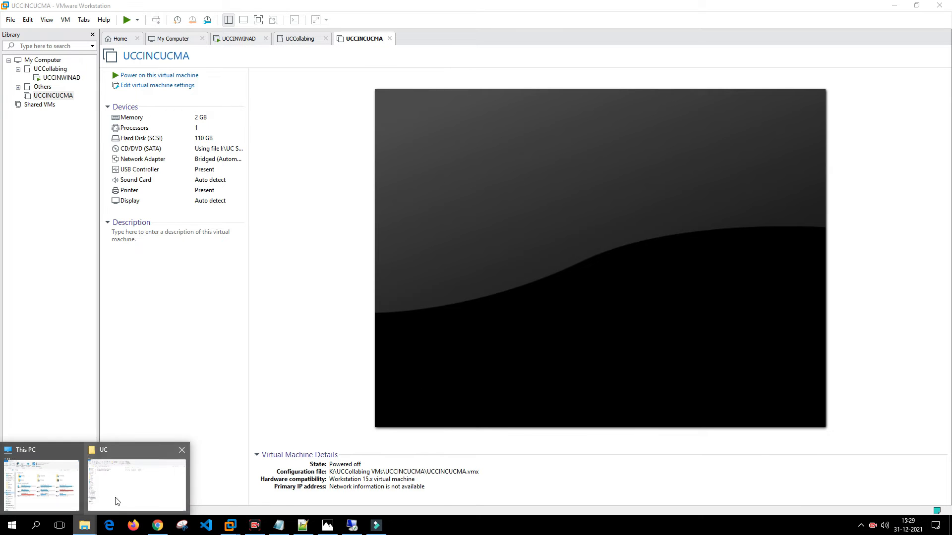
Step: Bring up the context menu of the UCSInstall ISO in the UC folder
right_click(139, 117)
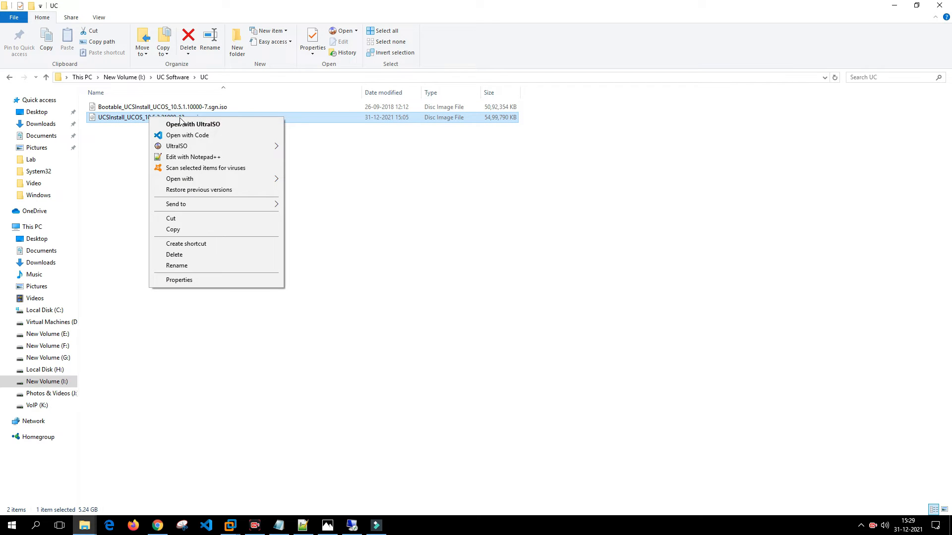
mouse_move(192, 123)
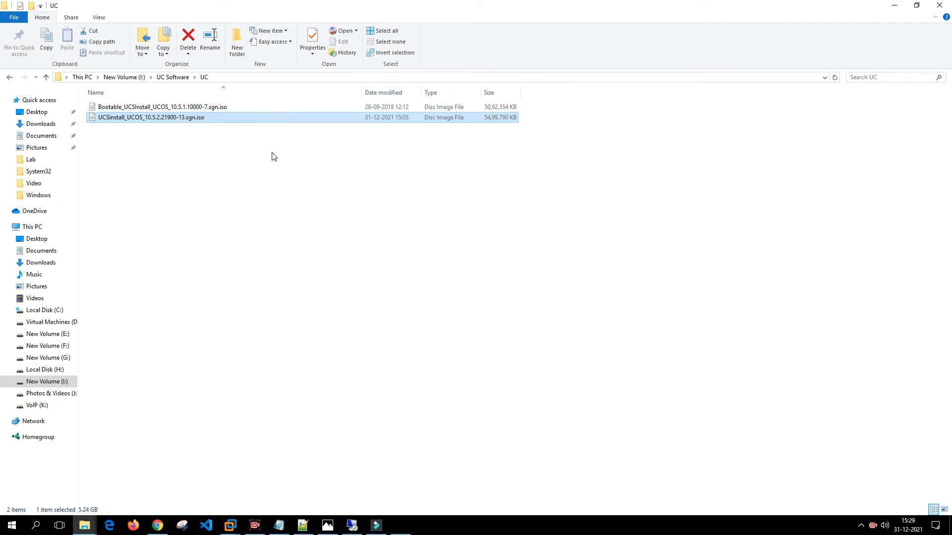
Step: Load the UCSInstall ISO in UltraISO and extract isolinux.bin into the UC folder
double_click(149, 117)
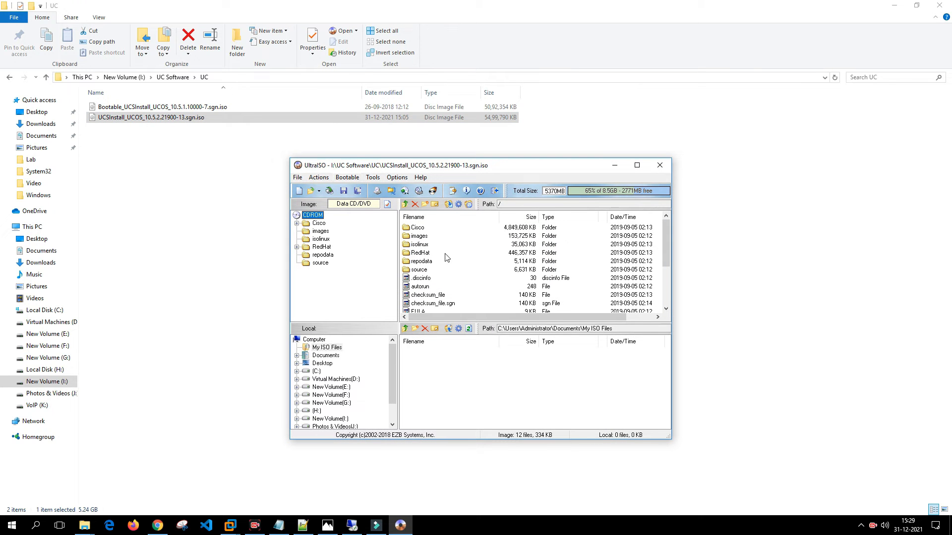
scroll(down, 3)
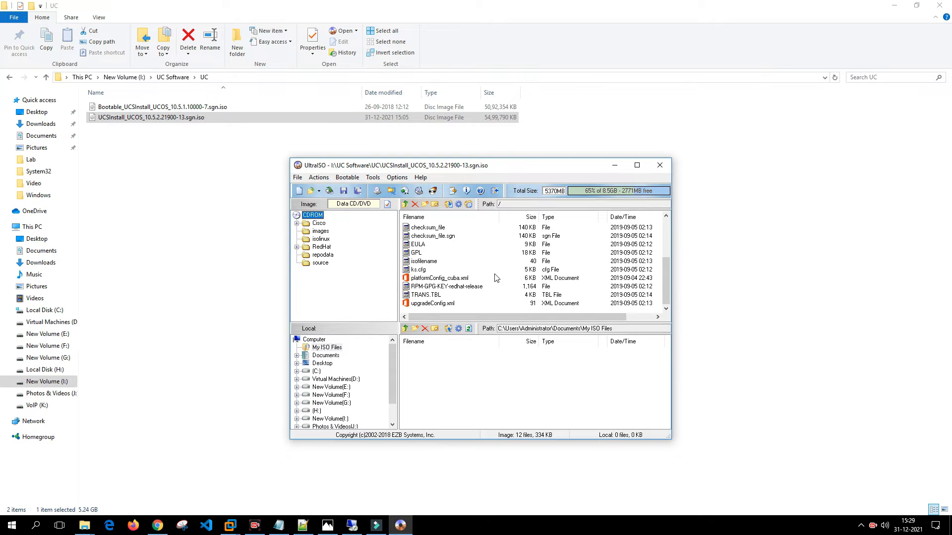
scroll(up, 3)
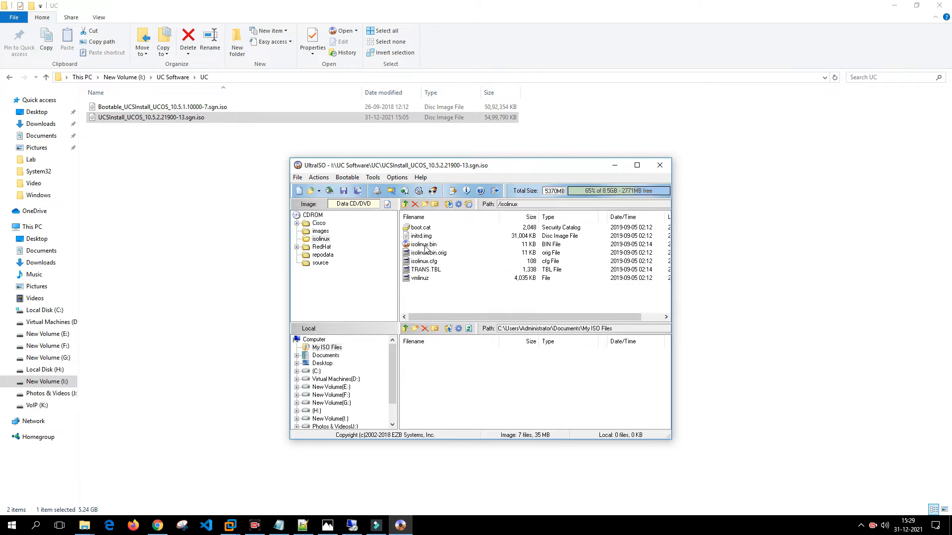
mouse_move(417, 251)
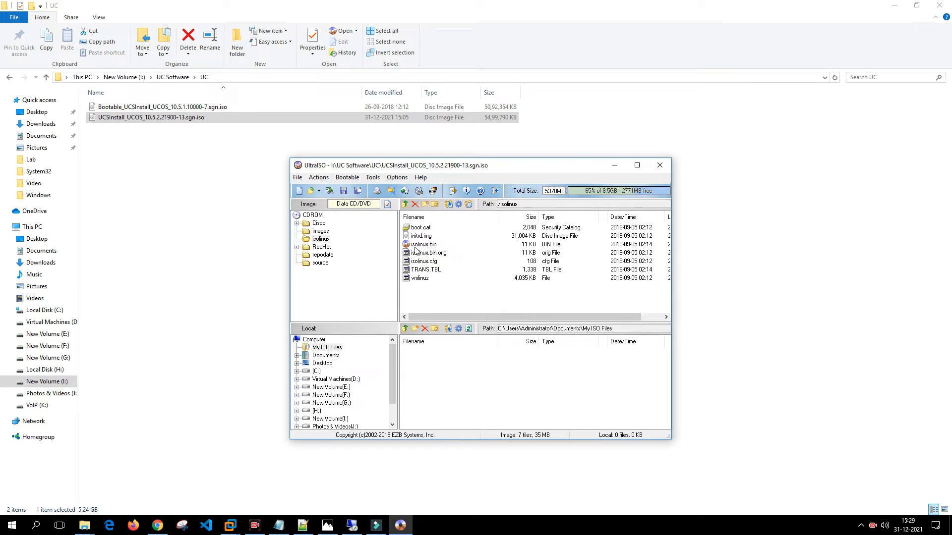
mouse_move(434, 250)
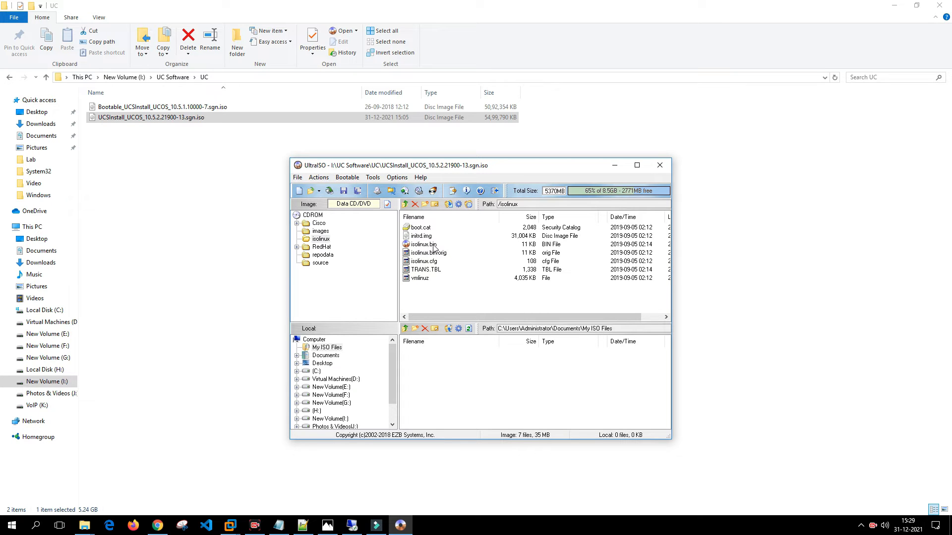
click(422, 244)
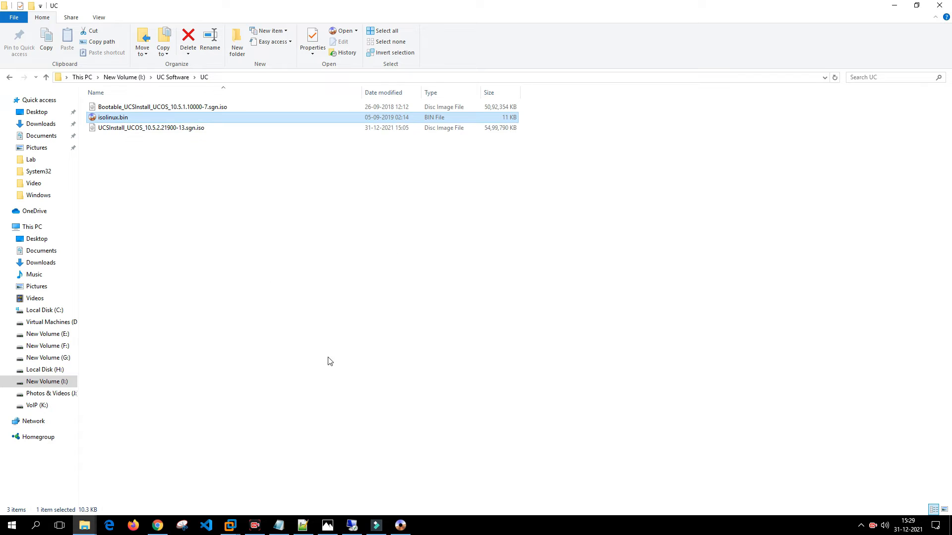
mouse_move(338, 359)
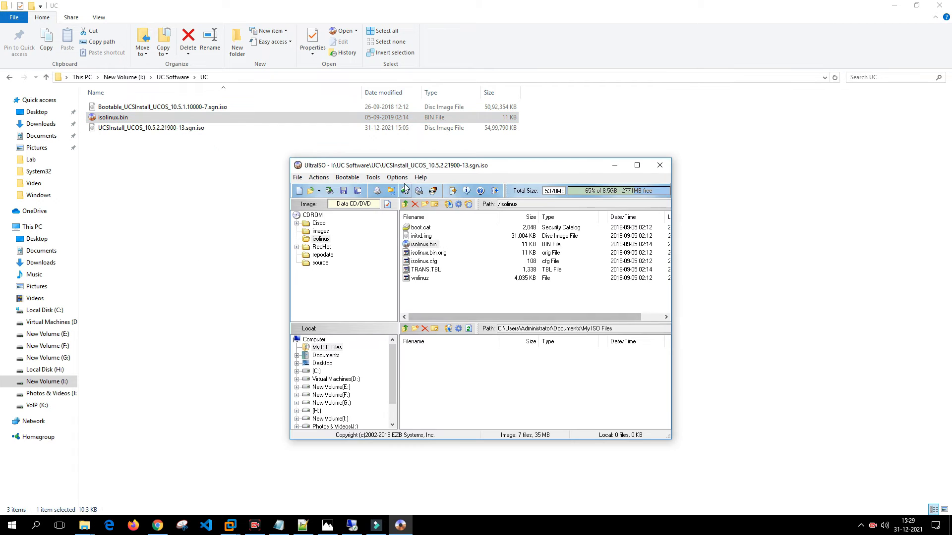
Step: Load isolinux.bin as the image's boot file, then return to the Bootable commands to save it
click(373, 177)
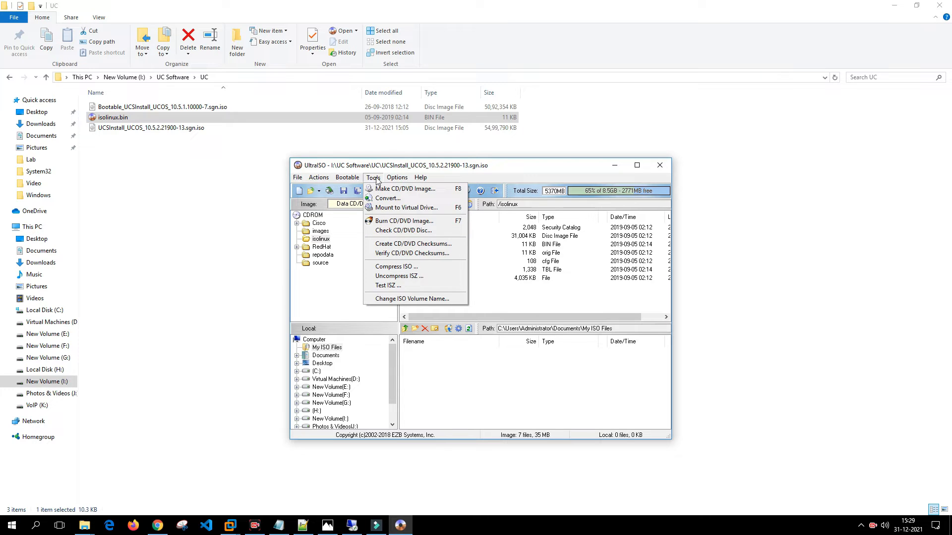
click(347, 177)
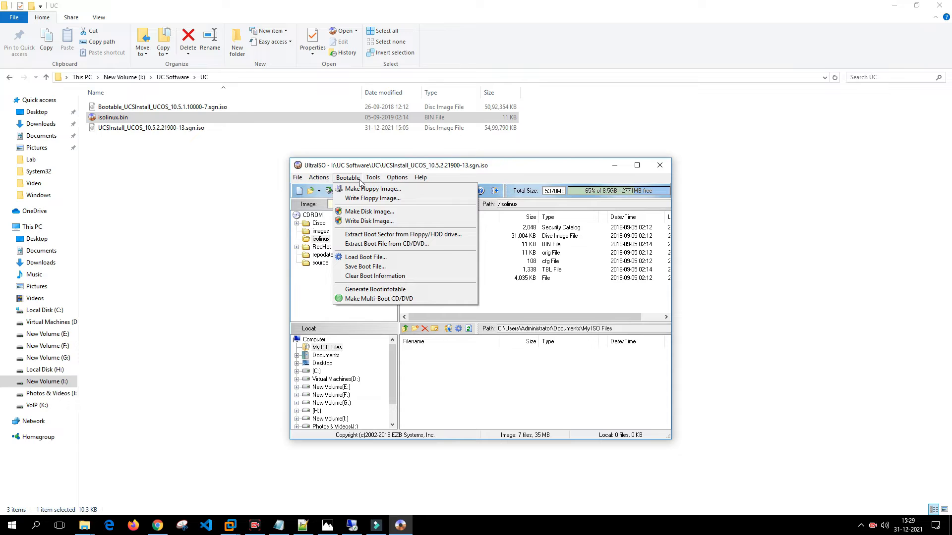
mouse_move(365, 267)
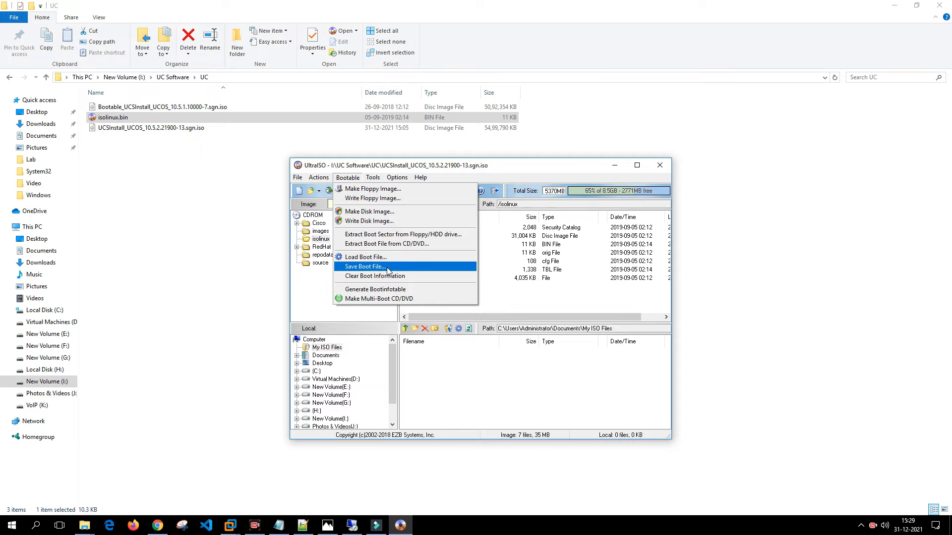
mouse_move(365, 257)
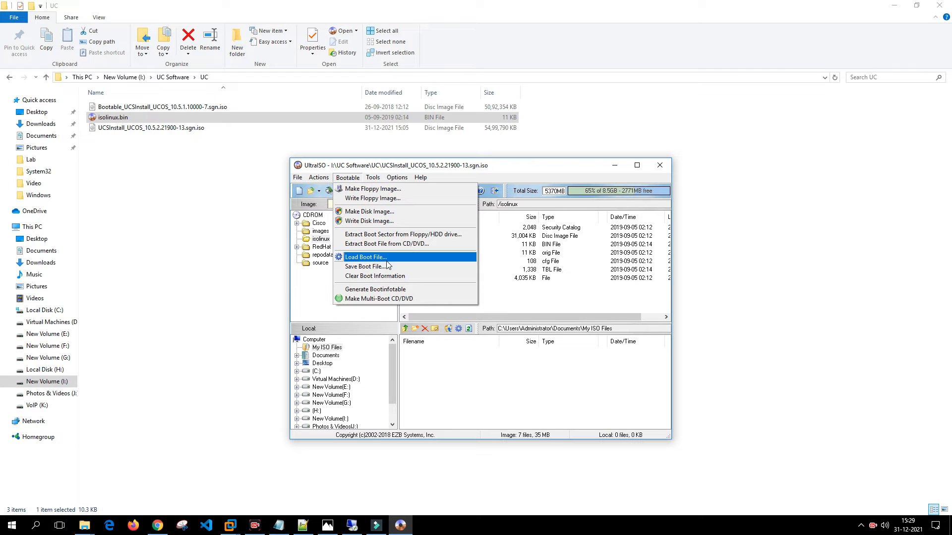
click(366, 258)
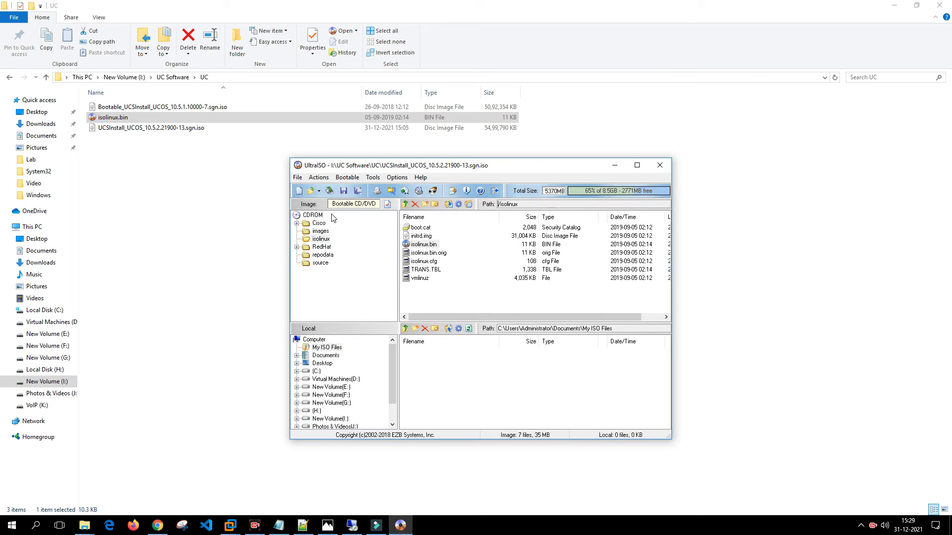
click(347, 178)
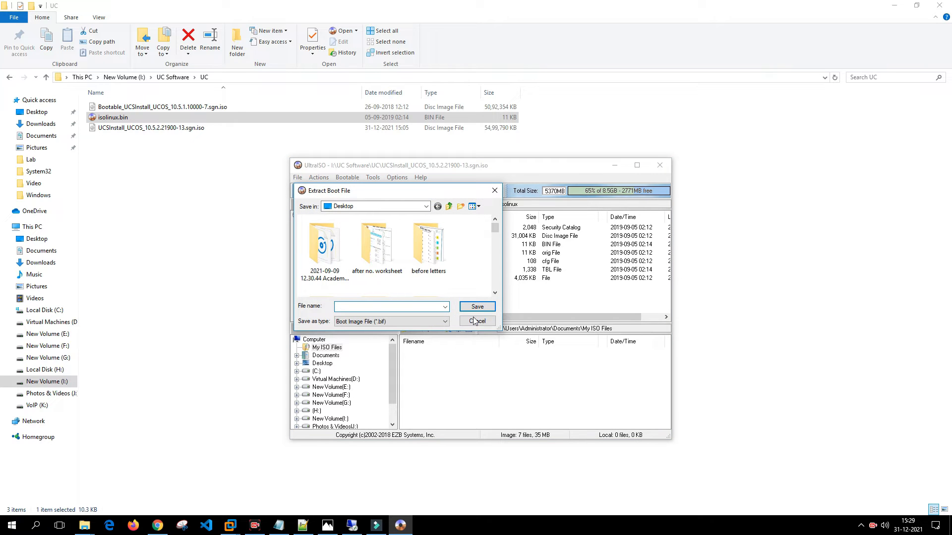
Step: Dismiss the boot file save prompt before saving the bootable UCSInstall ISO
click(477, 321)
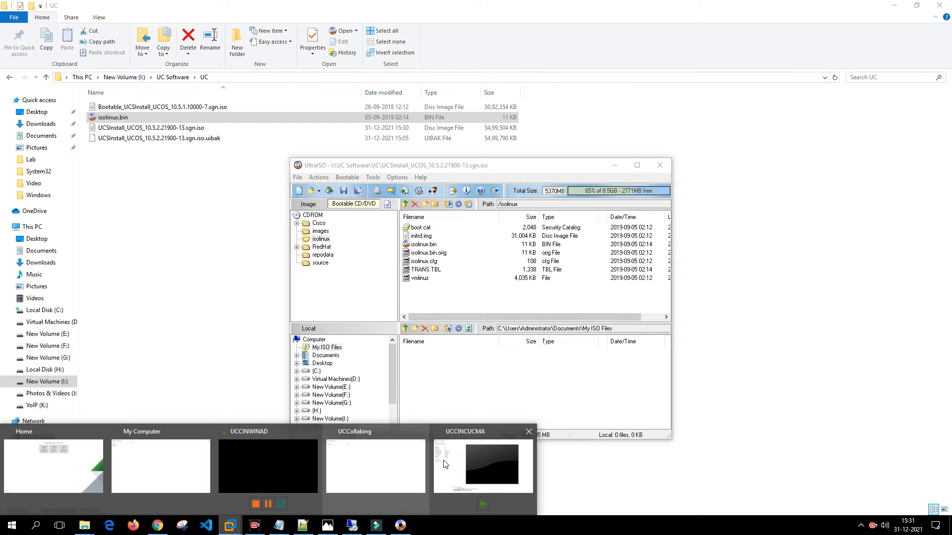
Step: Power on the UCCINCUCMA VM from the patched ISO and focus its console
click(482, 463)
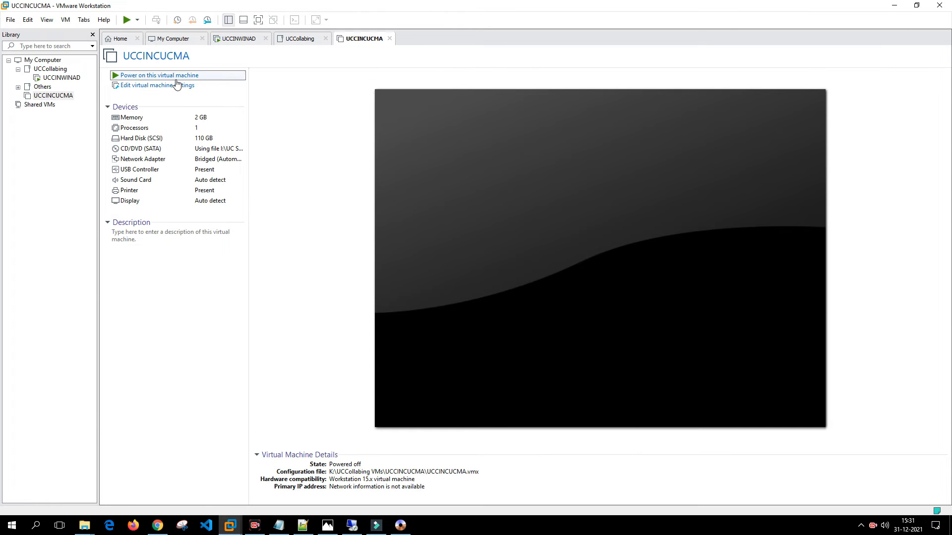
click(159, 74)
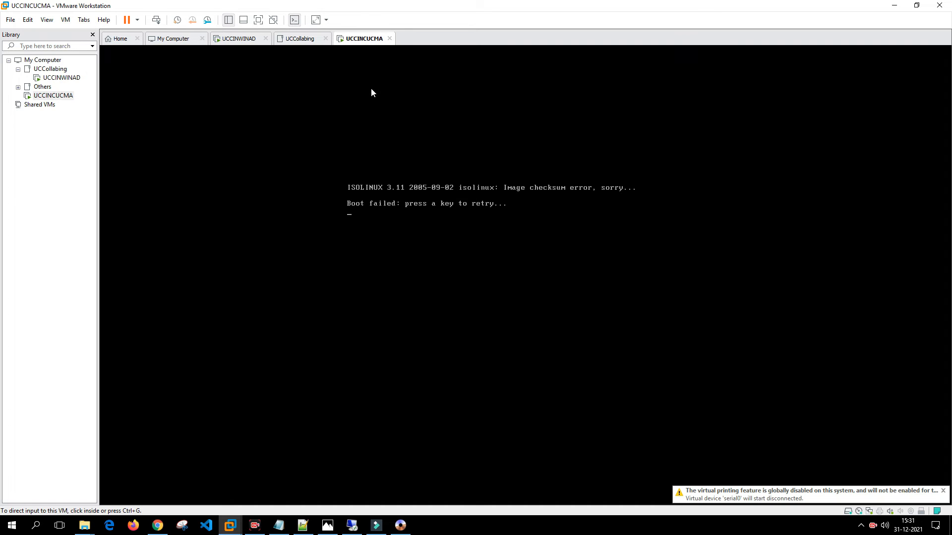
mouse_move(399, 152)
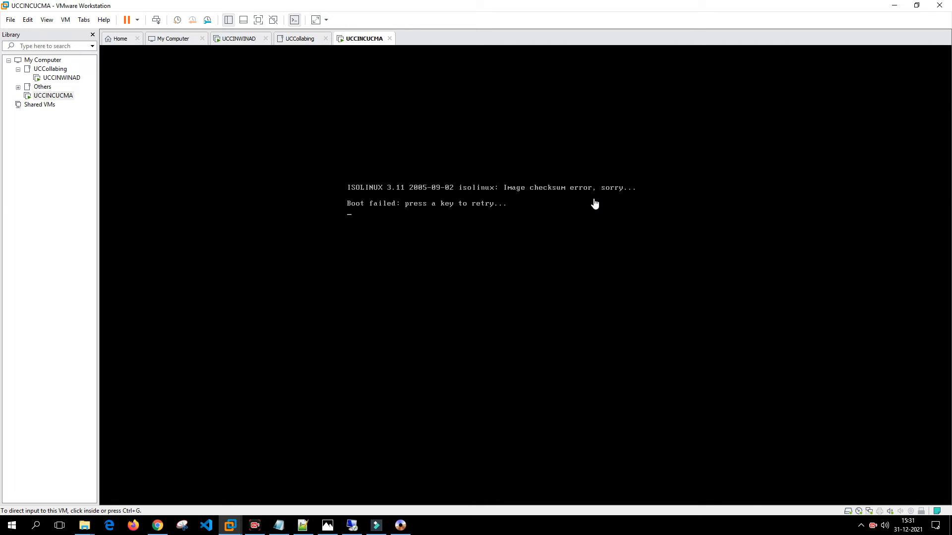
mouse_move(480, 221)
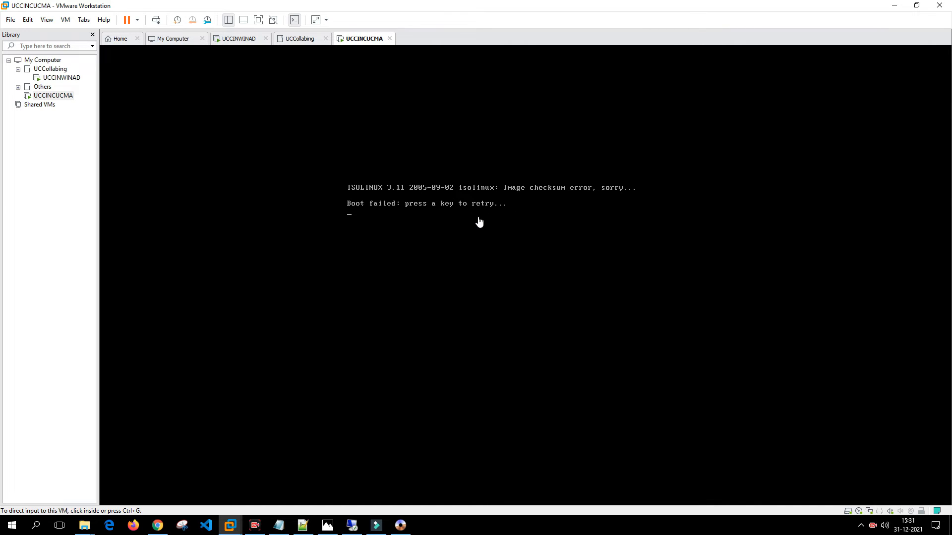
click(480, 221)
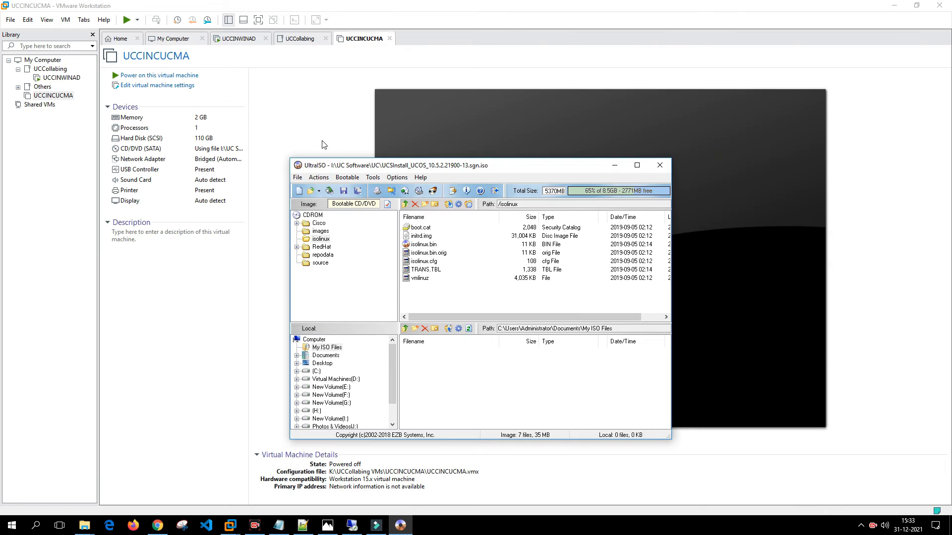
click(346, 177)
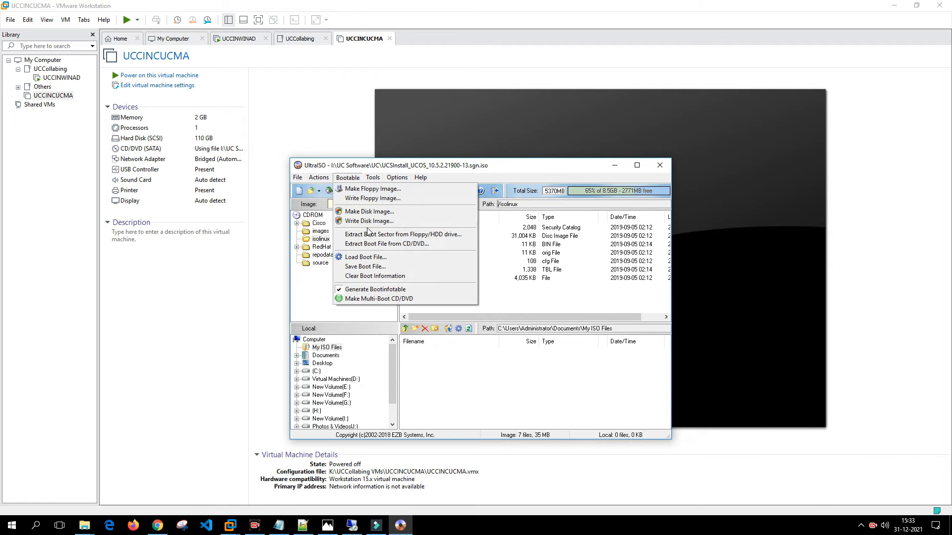
mouse_move(376, 289)
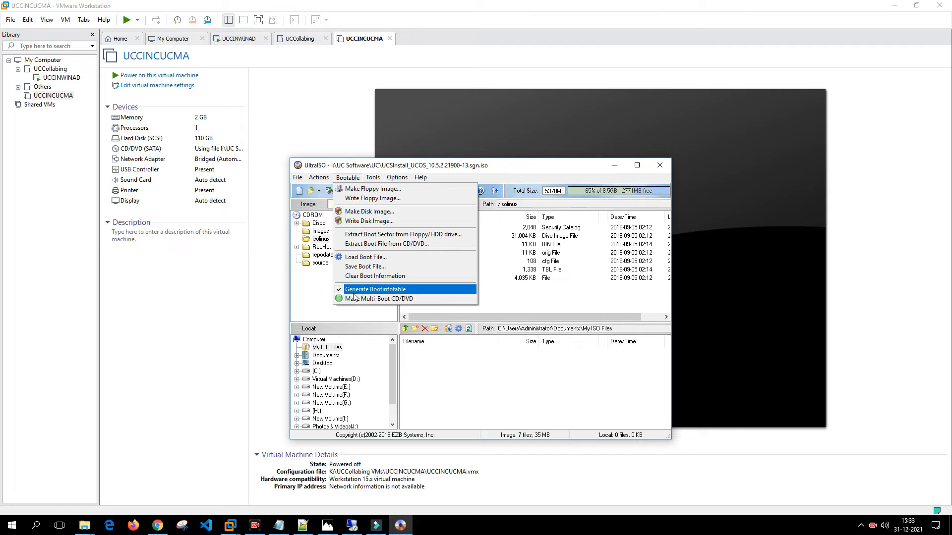
mouse_move(328, 197)
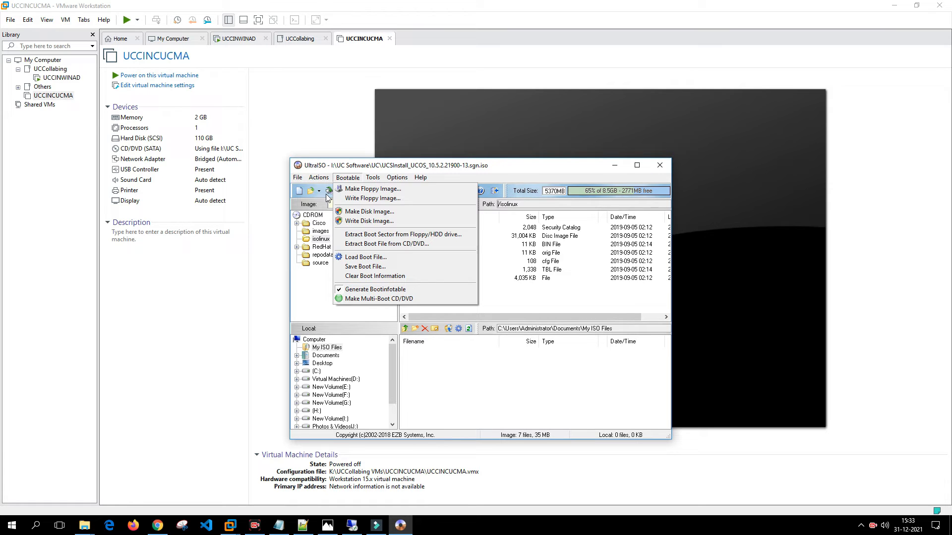
mouse_move(513, 304)
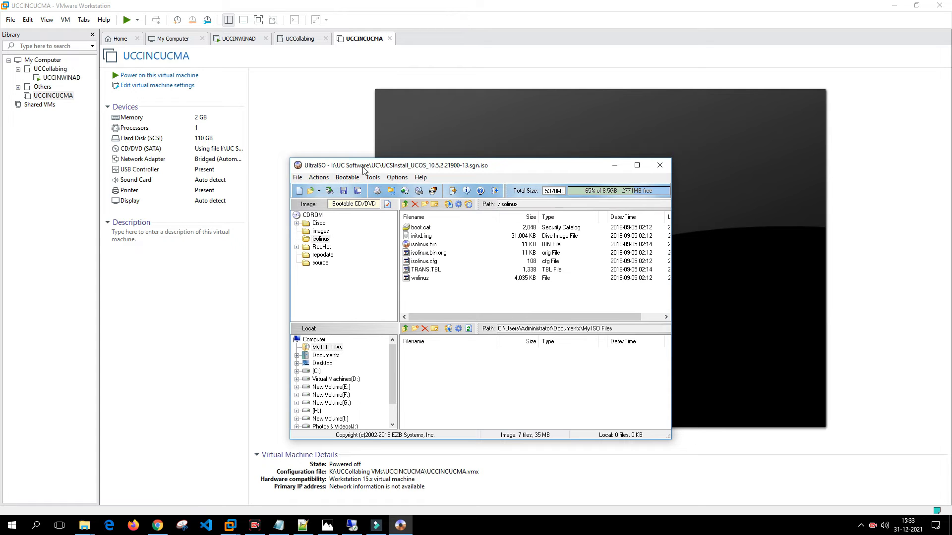
mouse_move(249, 176)
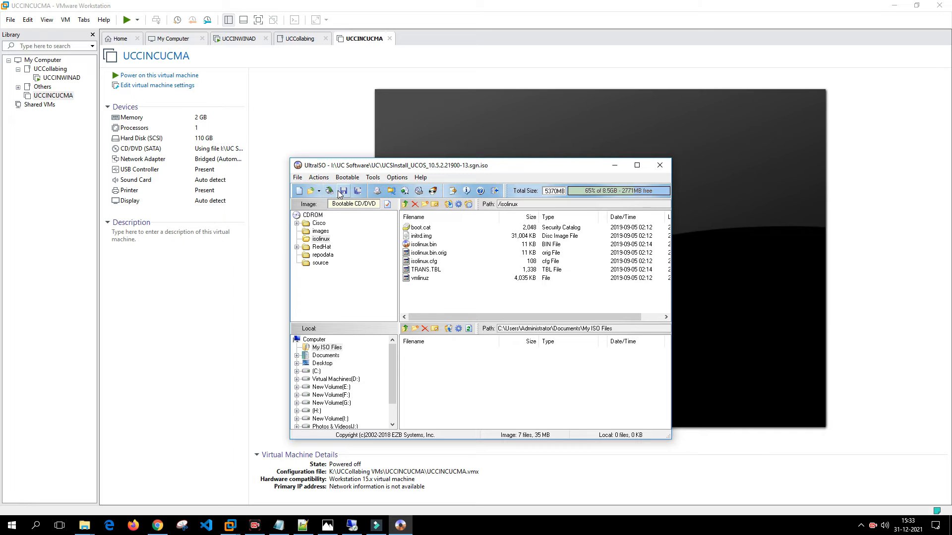
mouse_move(340, 222)
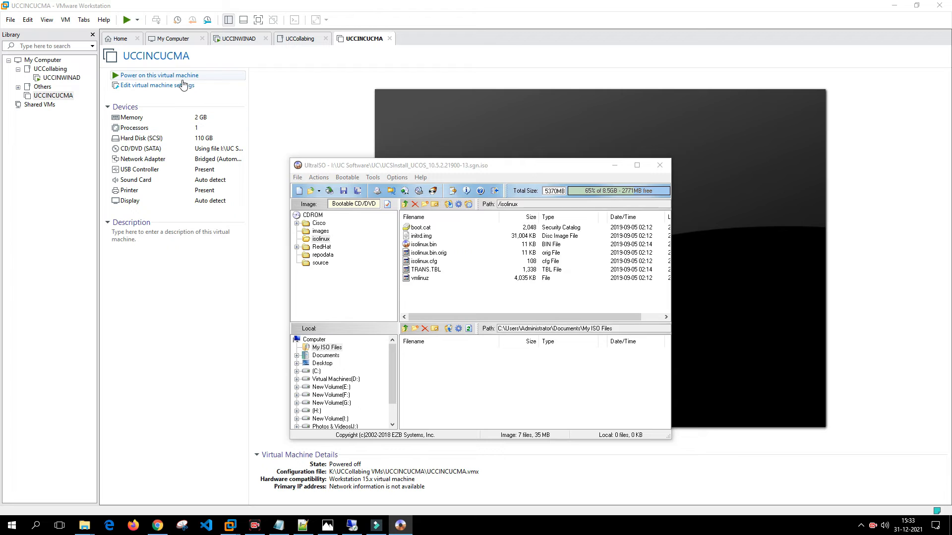
Step: Power on UCCINCUCMA into the 10.5.2 installer and skip the media test
click(159, 74)
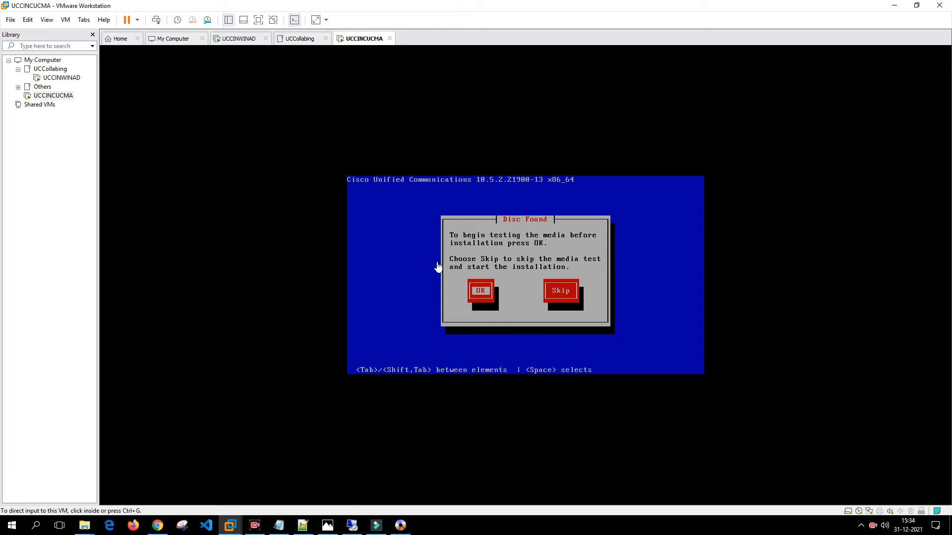
click(437, 267)
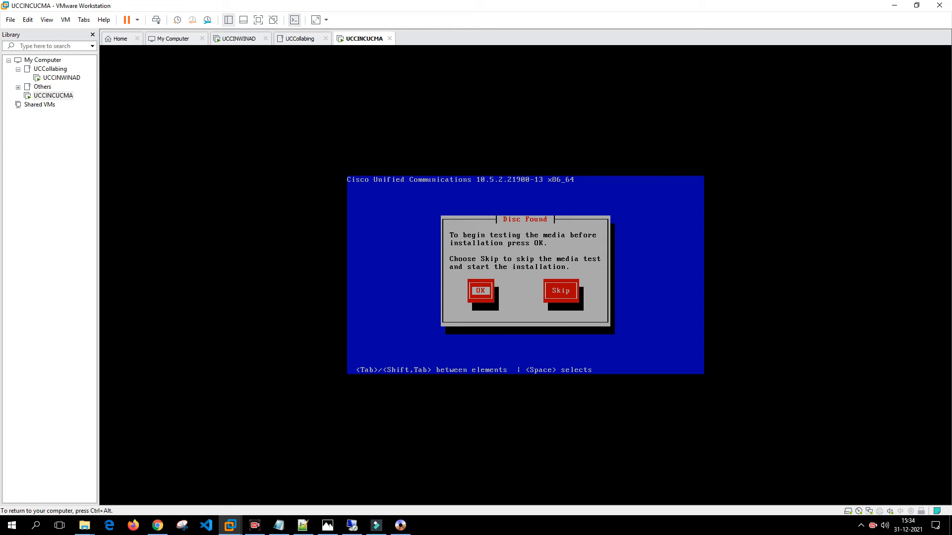
key(Tab)
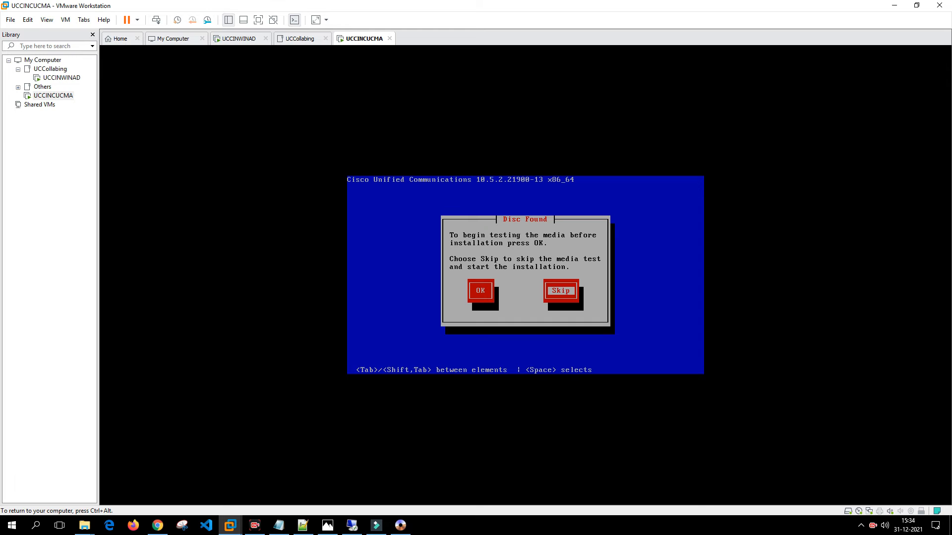
click(559, 291)
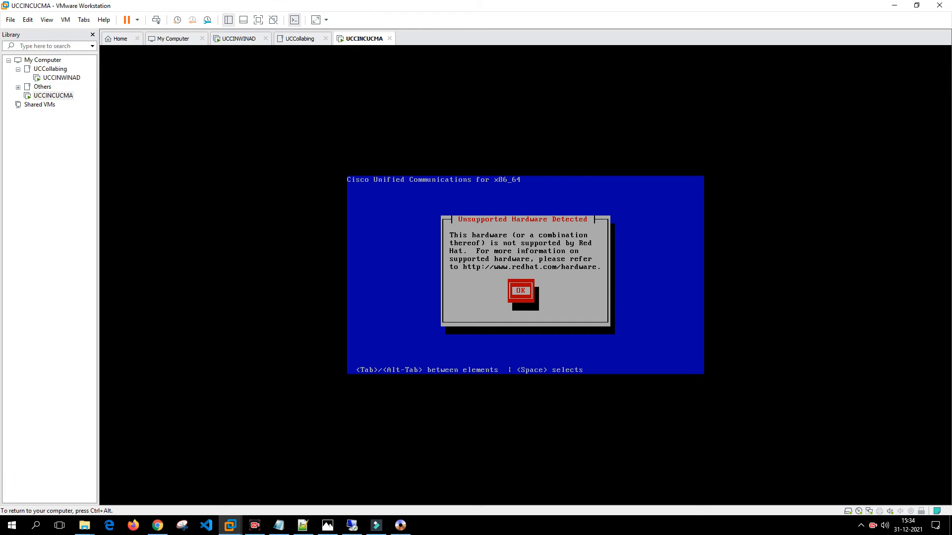
Step: Acknowledge the unsupported hardware warning, then power off UCCINCUCMA once product selection appears
click(520, 290)
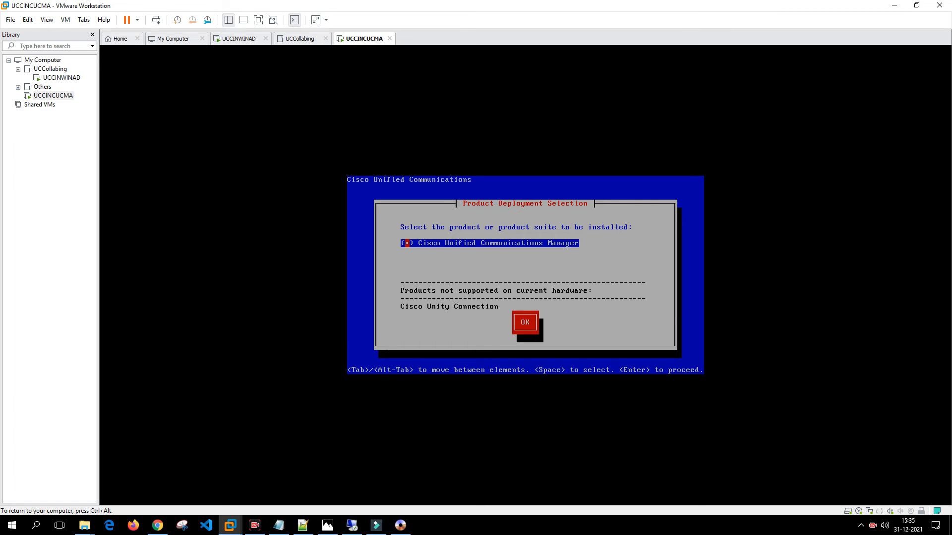
mouse_move(229, 452)
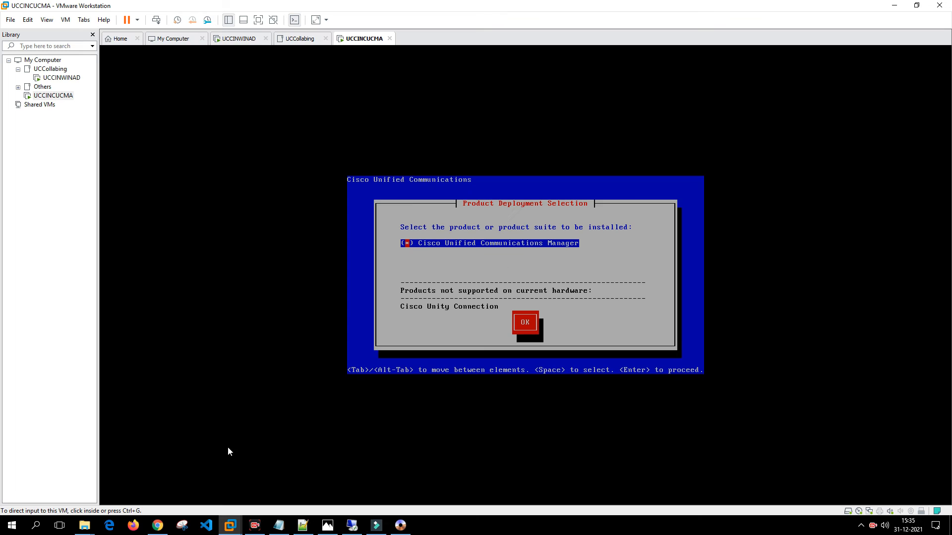
mouse_move(830, 511)
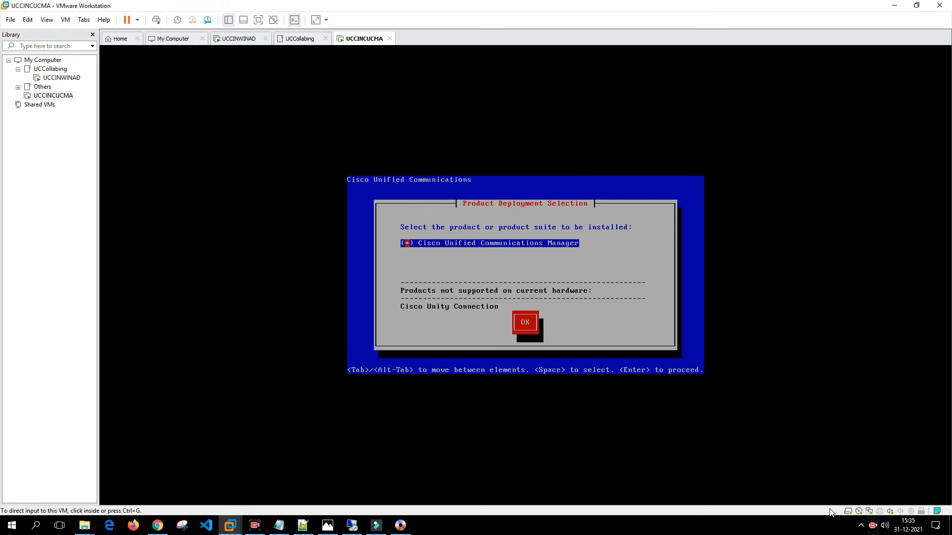
mouse_move(759, 411)
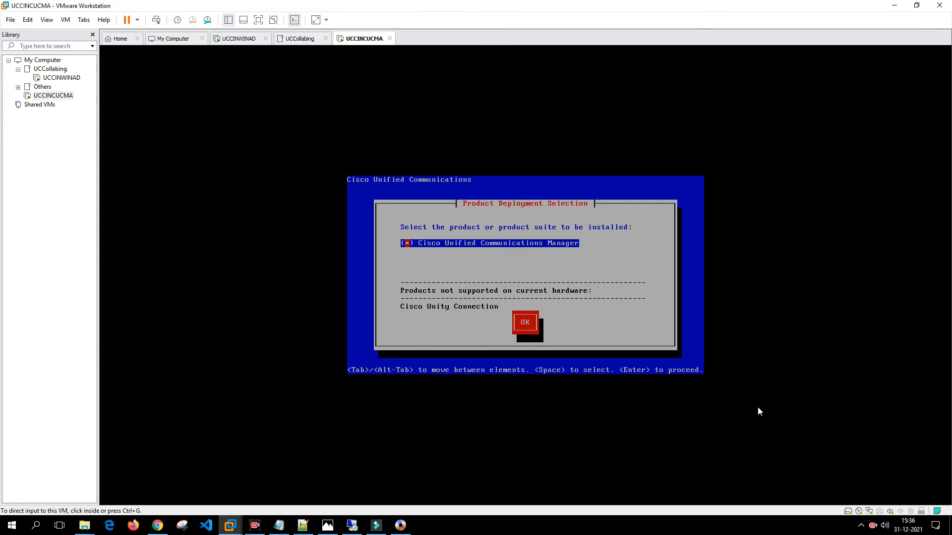
mouse_move(499, 316)
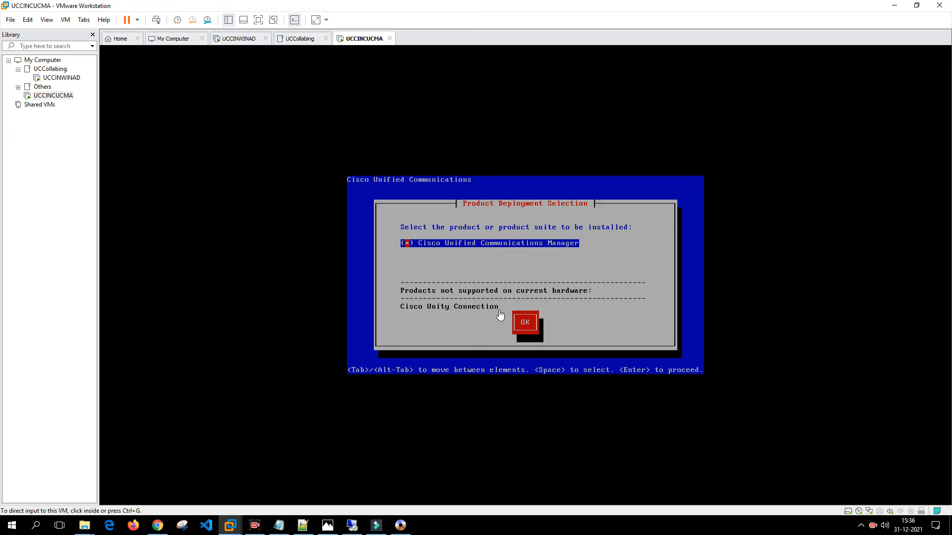
mouse_move(491, 325)
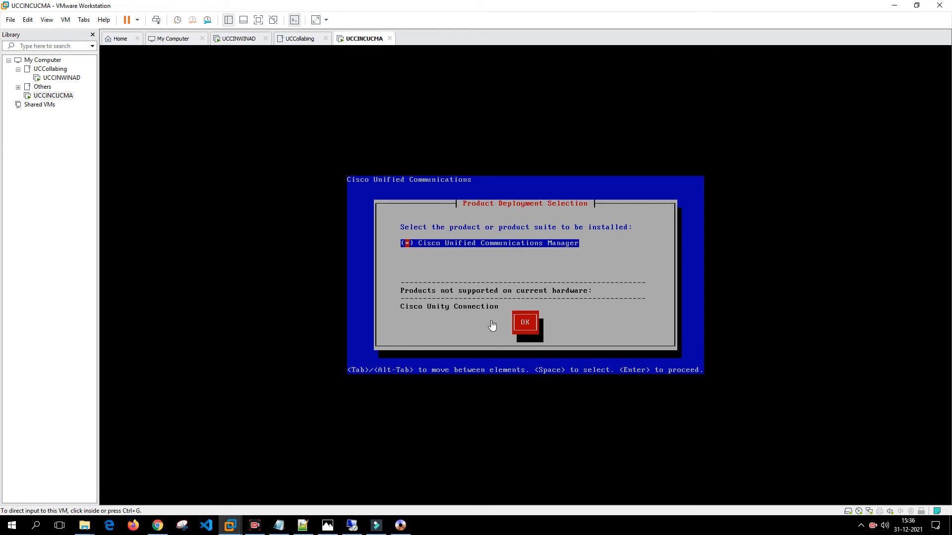
mouse_move(361, 39)
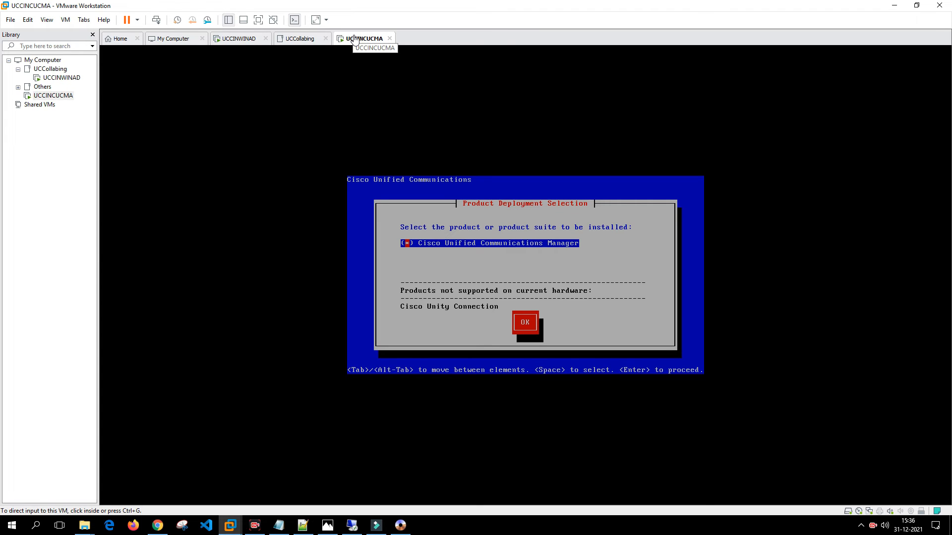
right_click(363, 38)
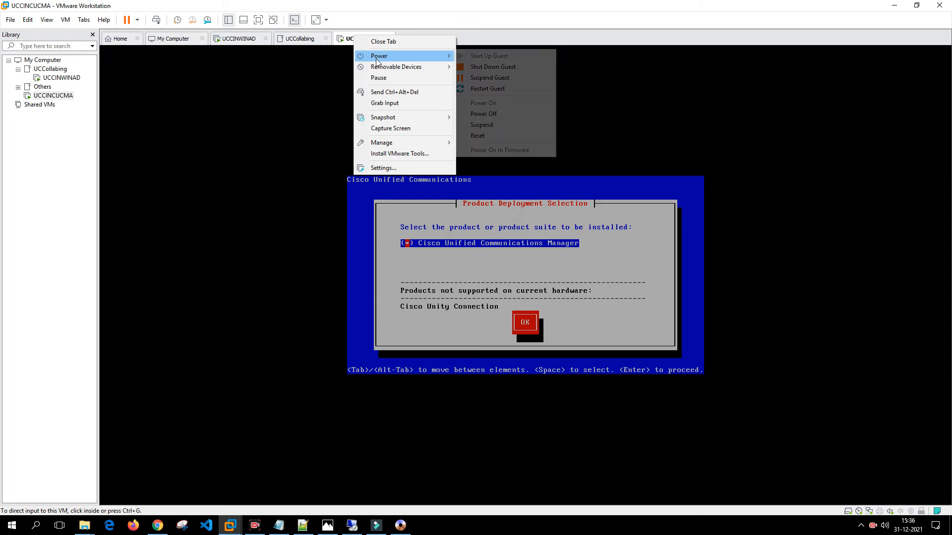
click(482, 113)
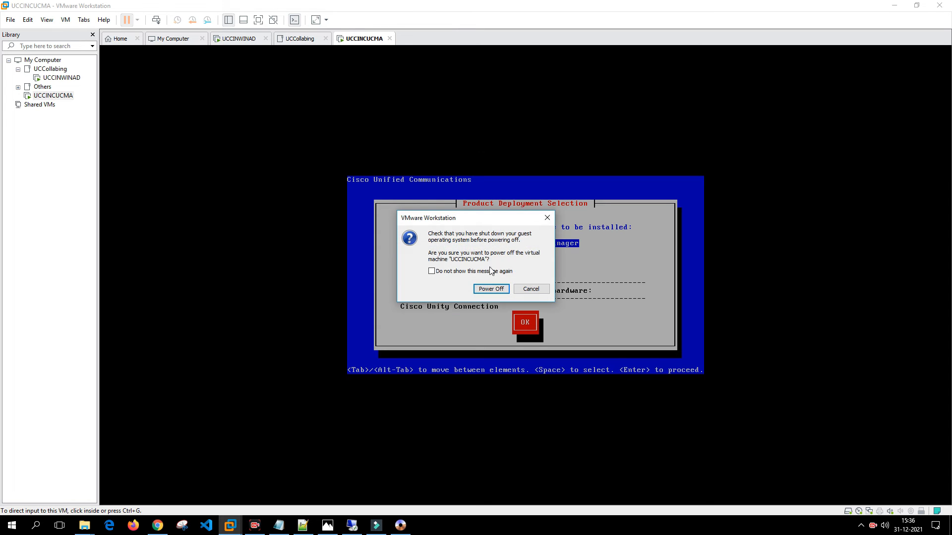
click(491, 289)
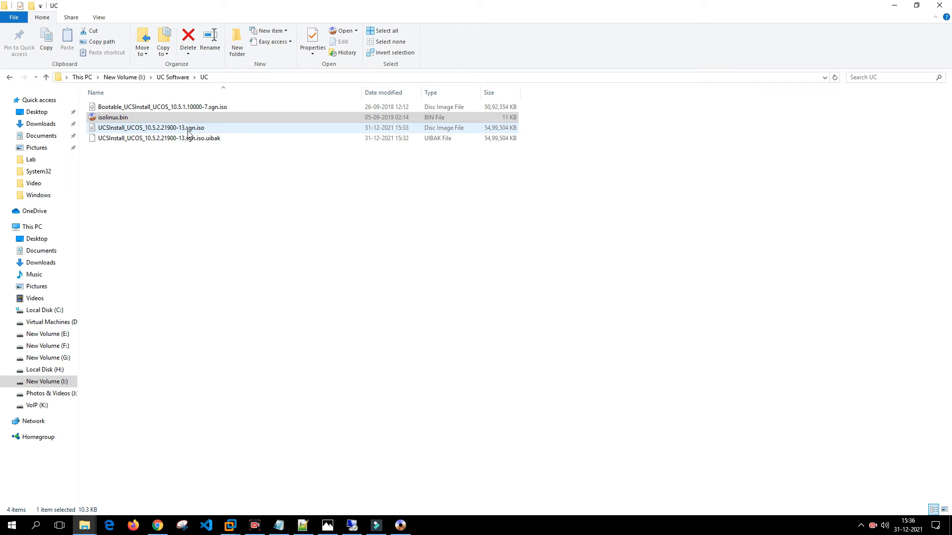
Step: Reopen UCSInstall_UCOS_10.5.2.21900-13.sgn.iso in UltraISO and browse its Cisco folder
right_click(151, 128)
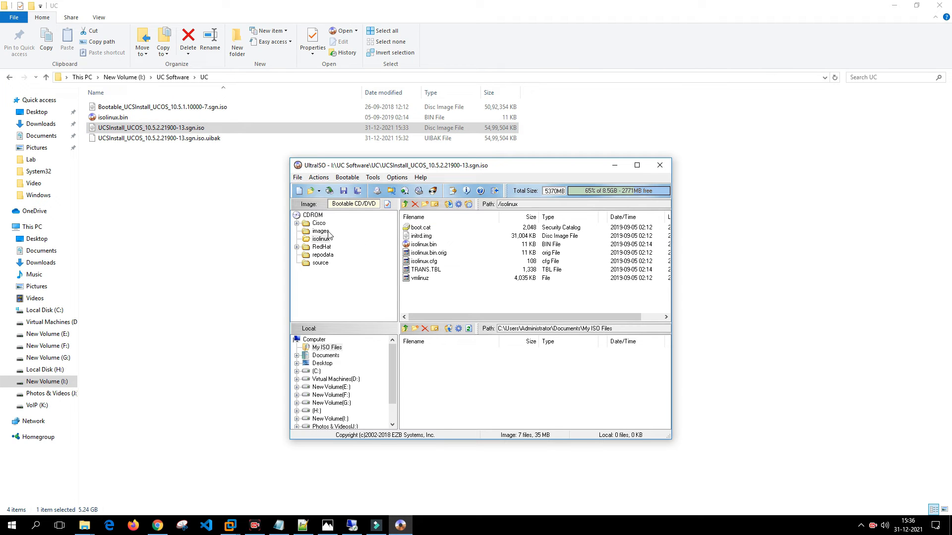
click(318, 223)
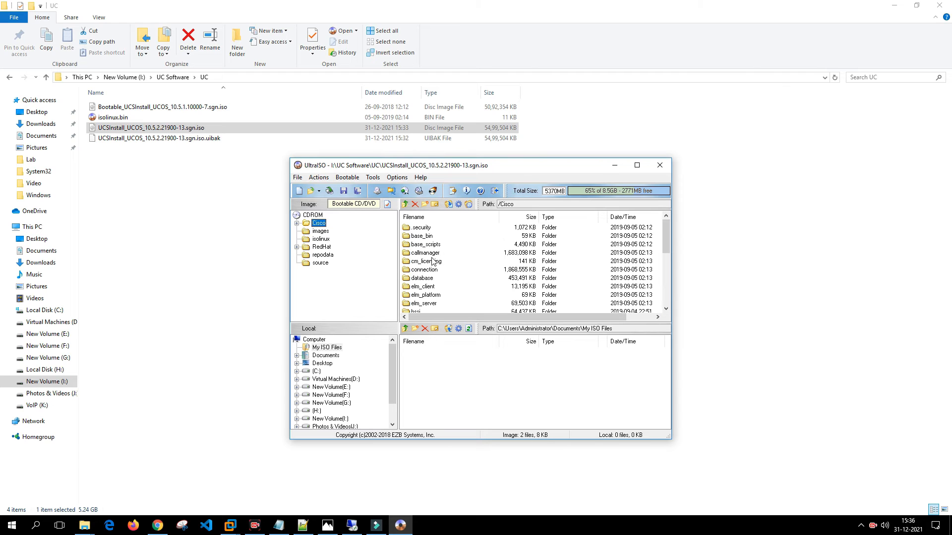
mouse_move(439, 286)
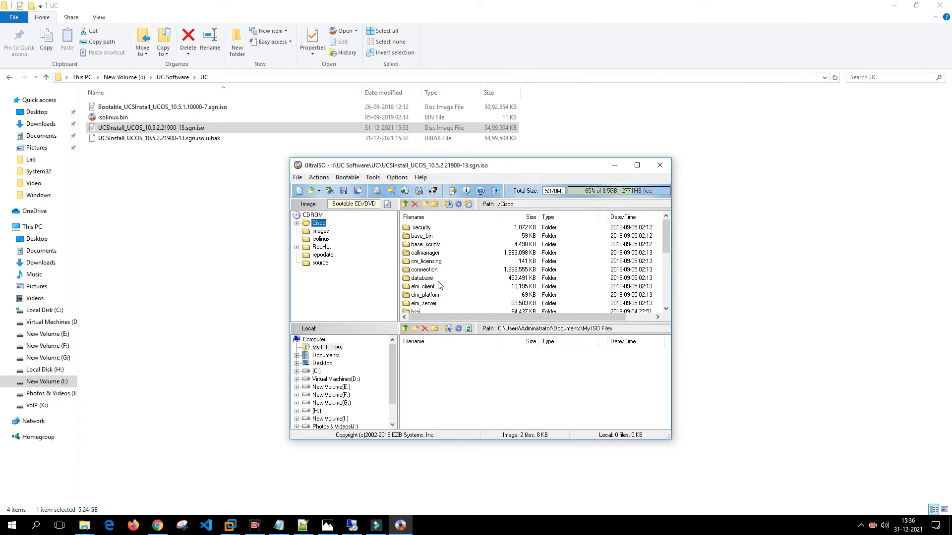
scroll(down, 3)
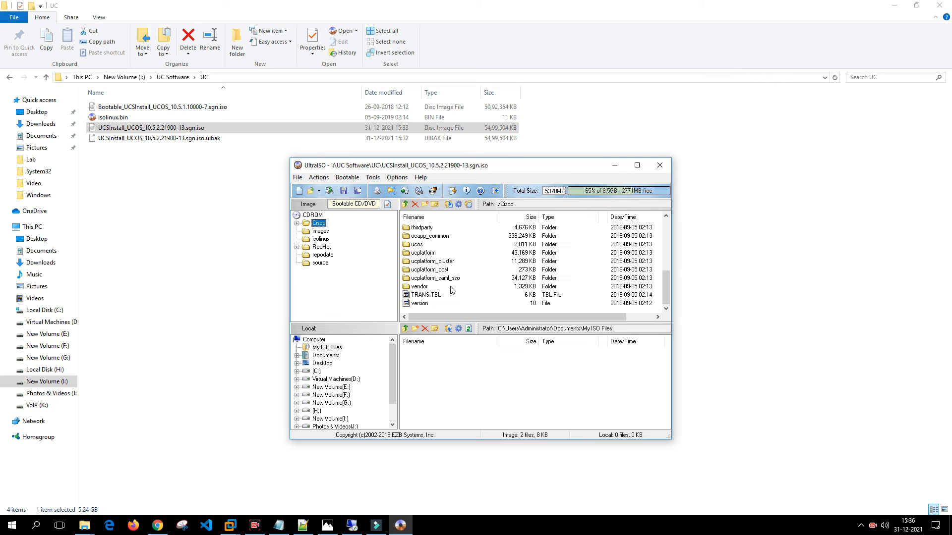
mouse_move(458, 277)
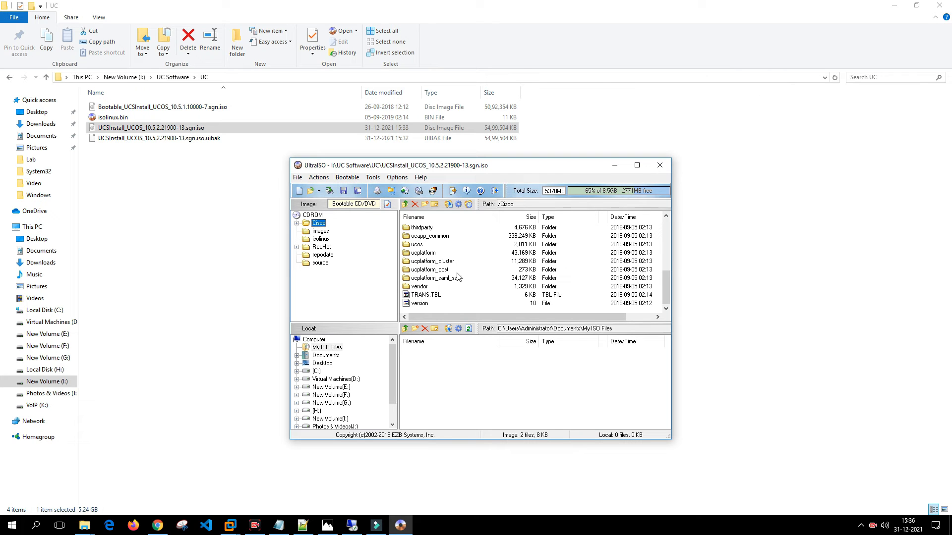
scroll(up, 3)
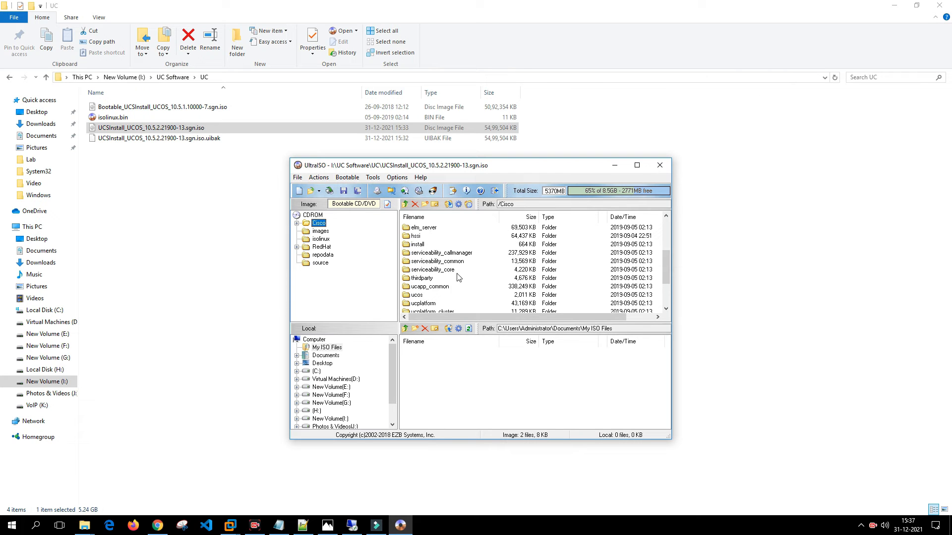
scroll(up, 3)
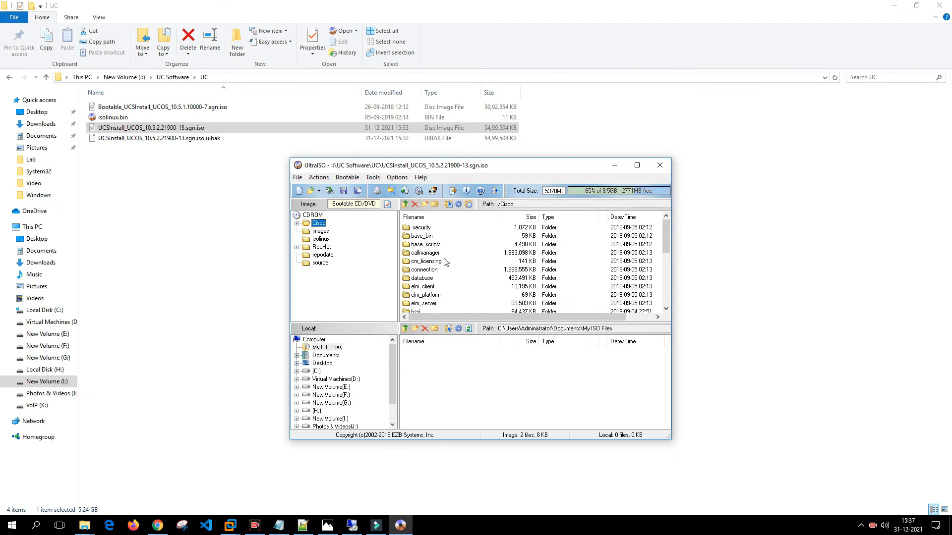
mouse_move(439, 305)
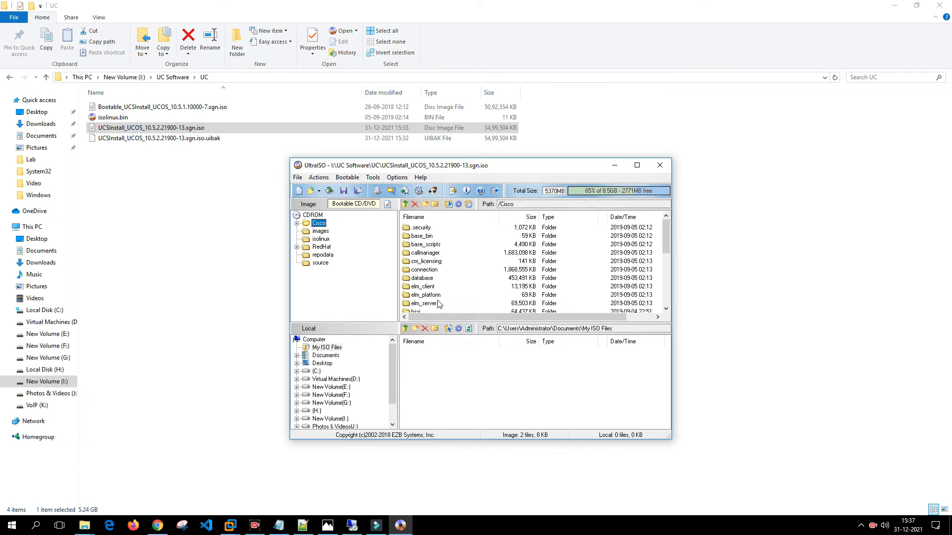
Step: Navigate into Cisco/install/conf and copy callmanager_product.conf out to the UC folder
double_click(424, 253)
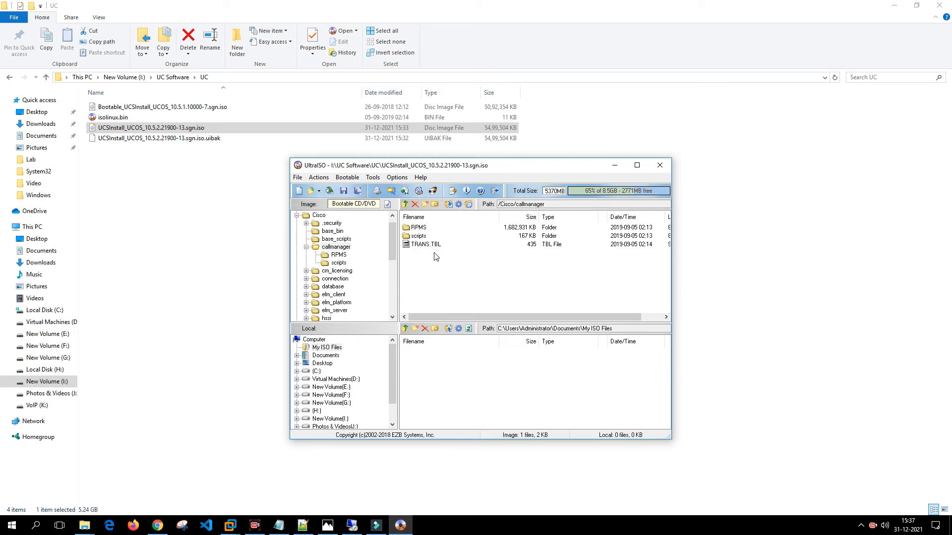
mouse_move(336, 237)
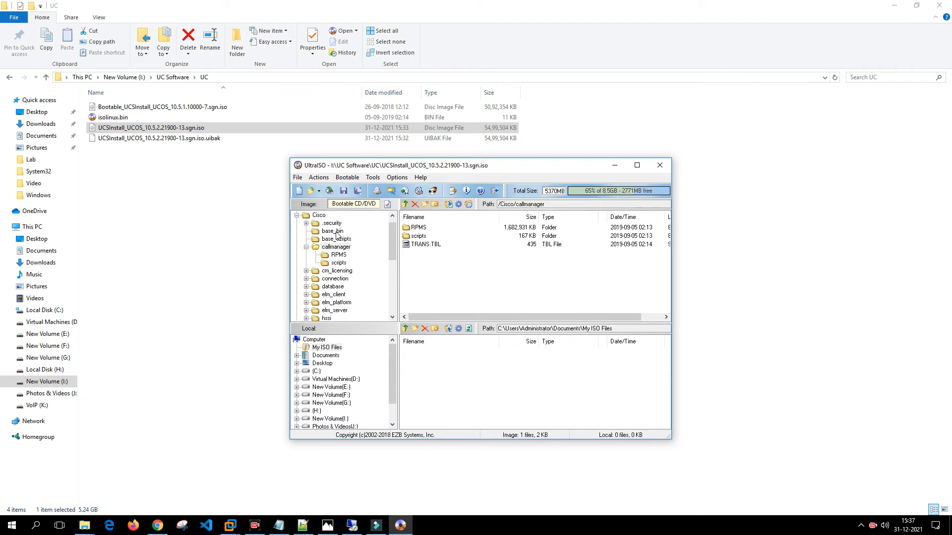
click(336, 239)
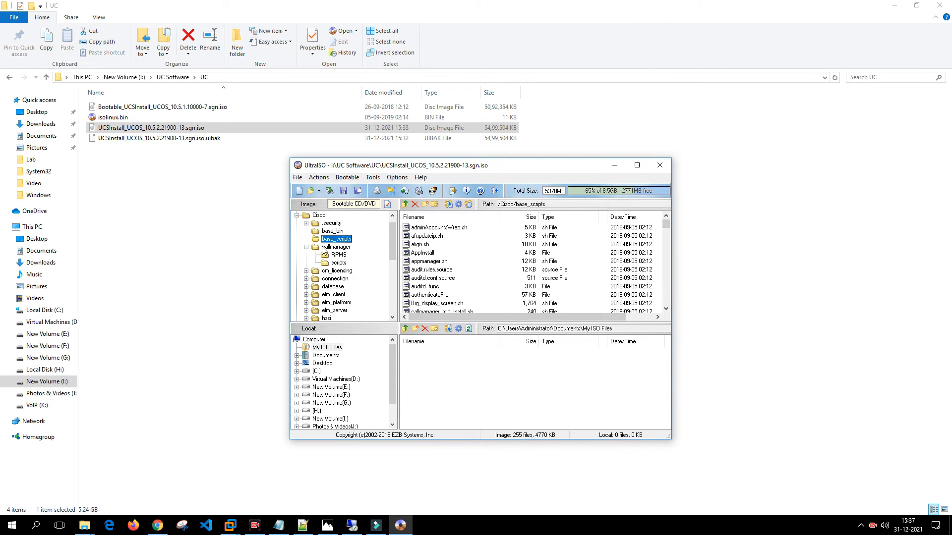
click(307, 247)
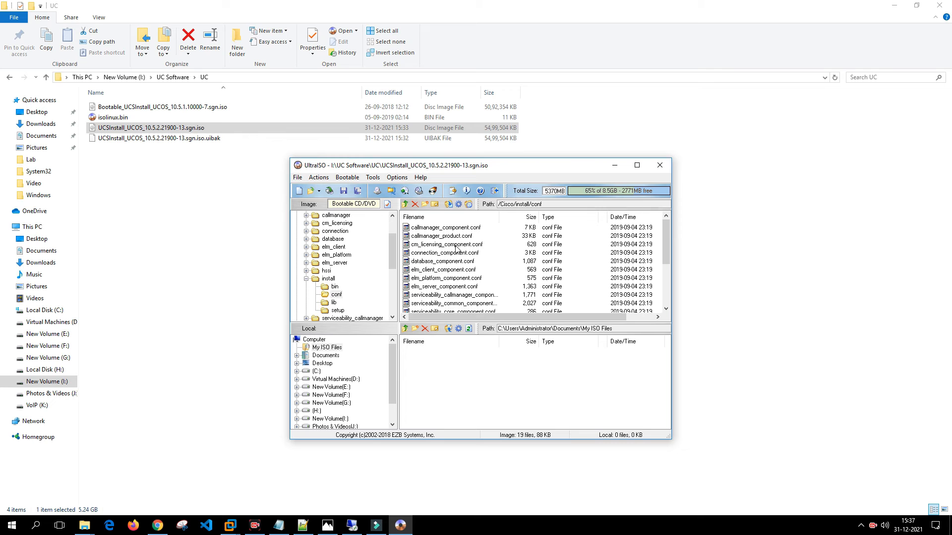
mouse_move(463, 242)
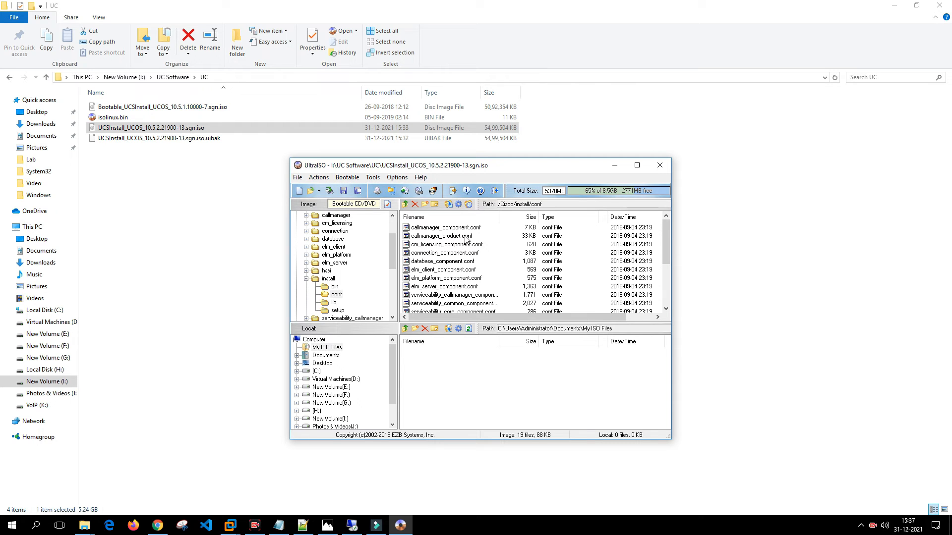
click(440, 235)
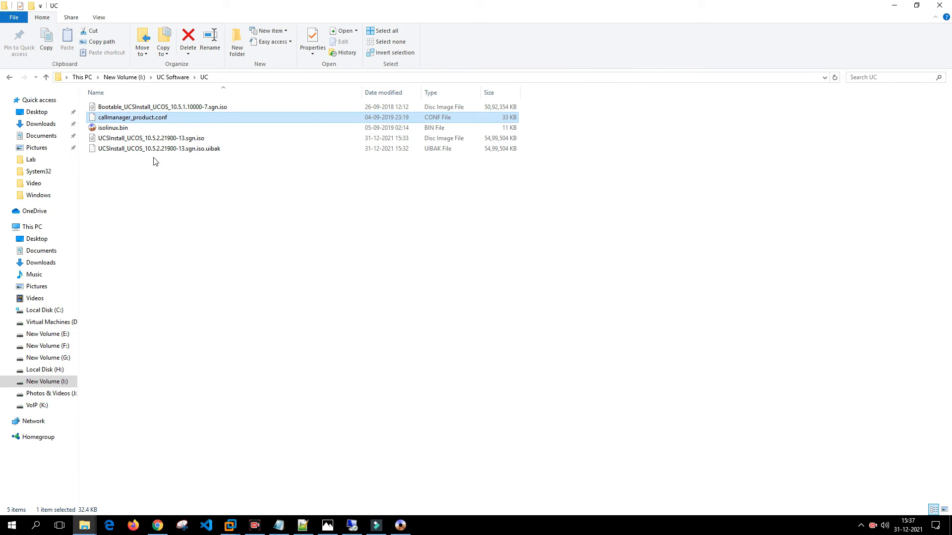
mouse_move(132, 116)
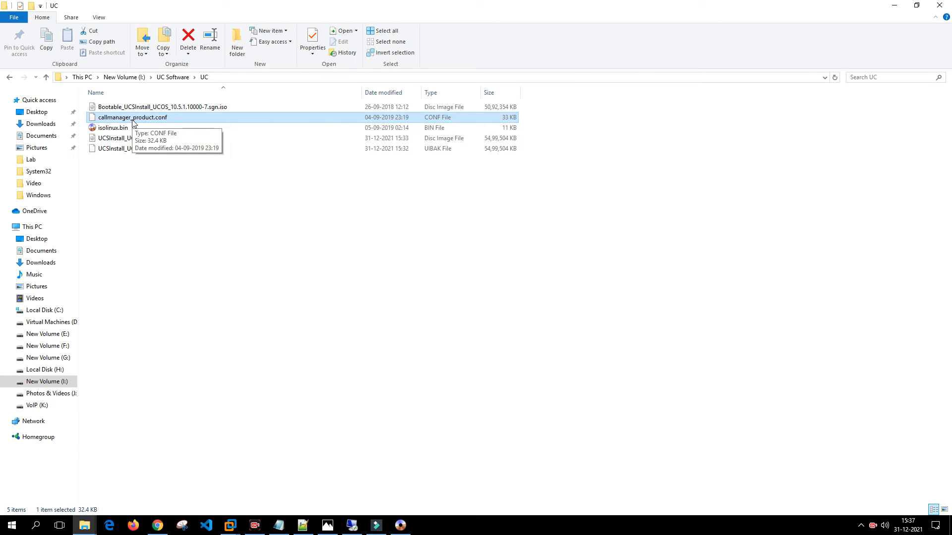
Step: Edit callmanager_product.conf in Notepad++ and scroll to the CCM server_models table
right_click(131, 116)
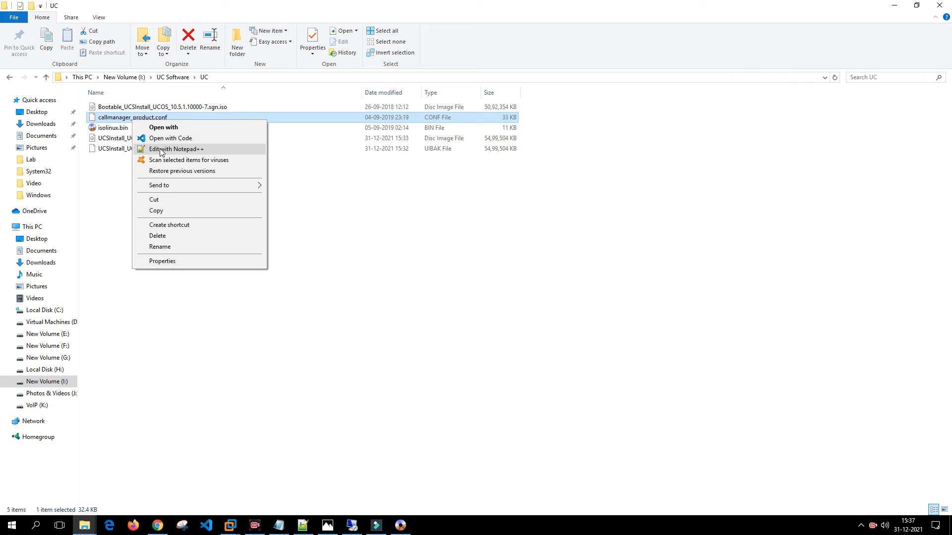
click(175, 150)
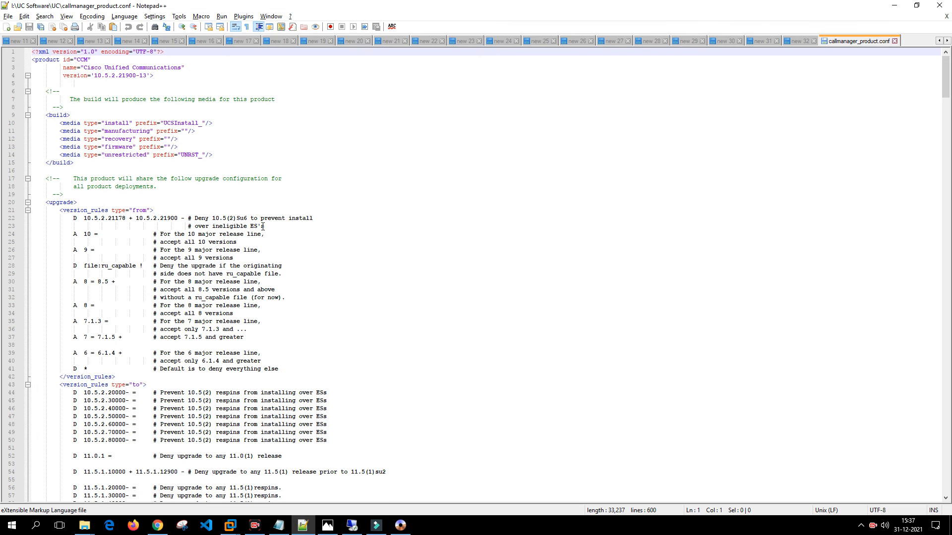
scroll(down, 3)
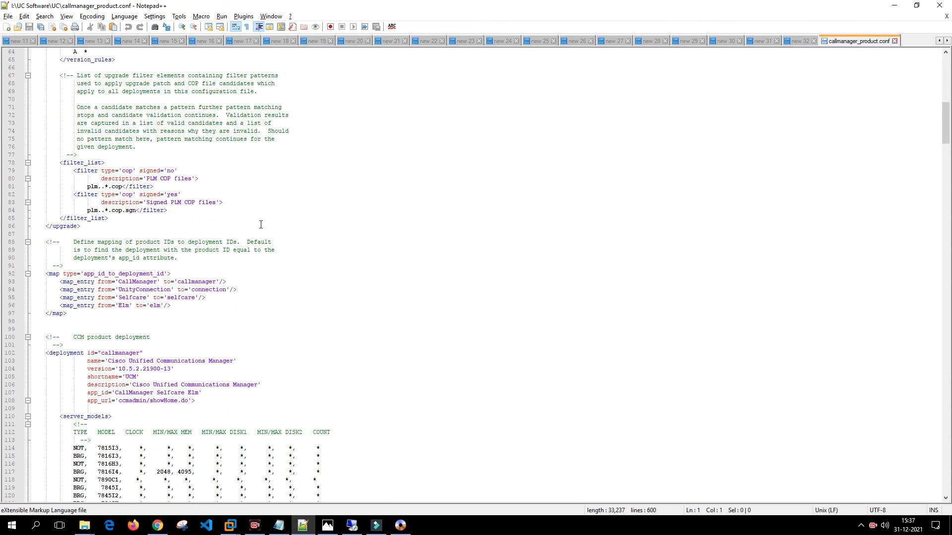
scroll(down, 3)
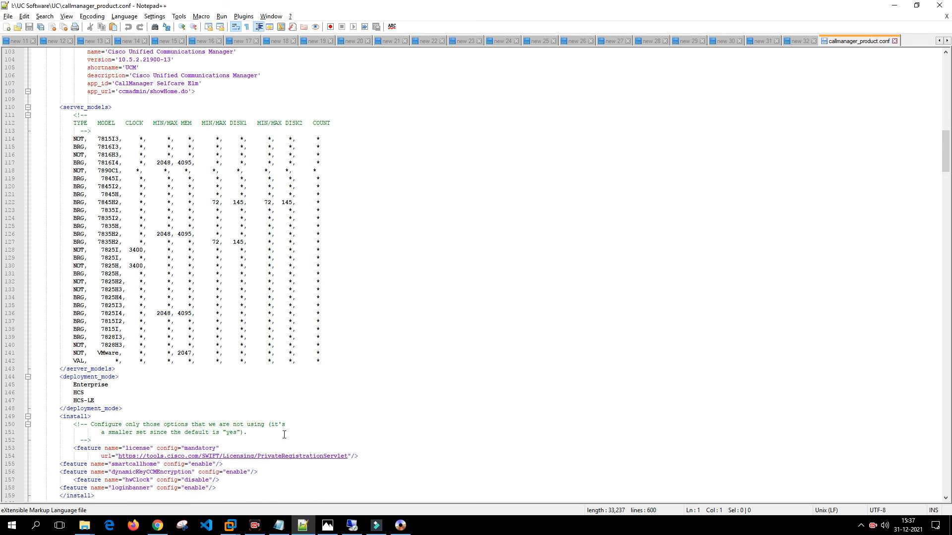
mouse_move(178, 354)
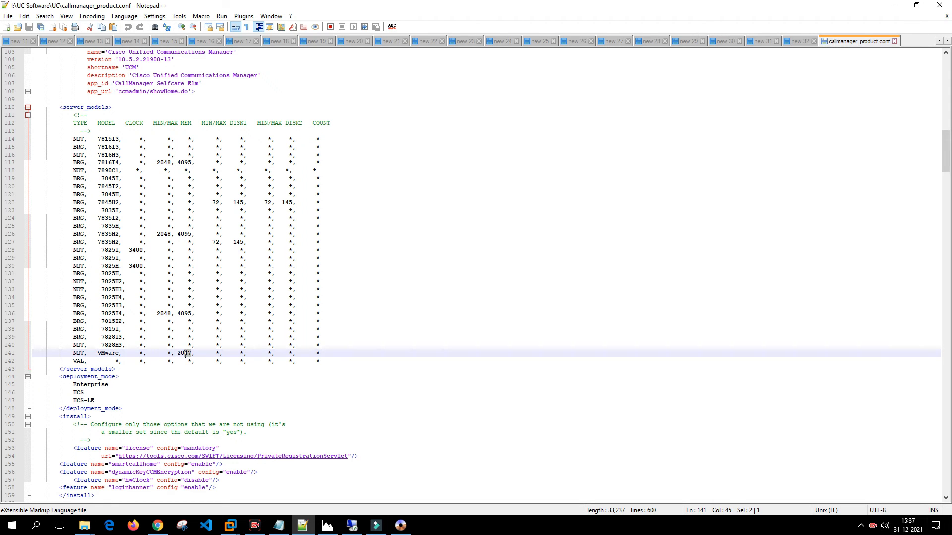
scroll(up, 3)
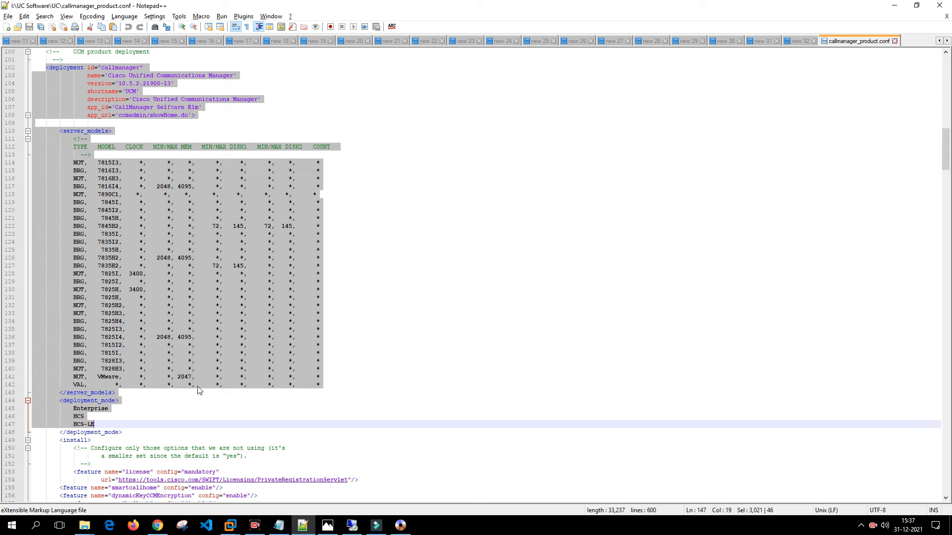
Step: On line 141, replace the VMware line's 2047 memory value with * and NUT with VAL
click(194, 377)
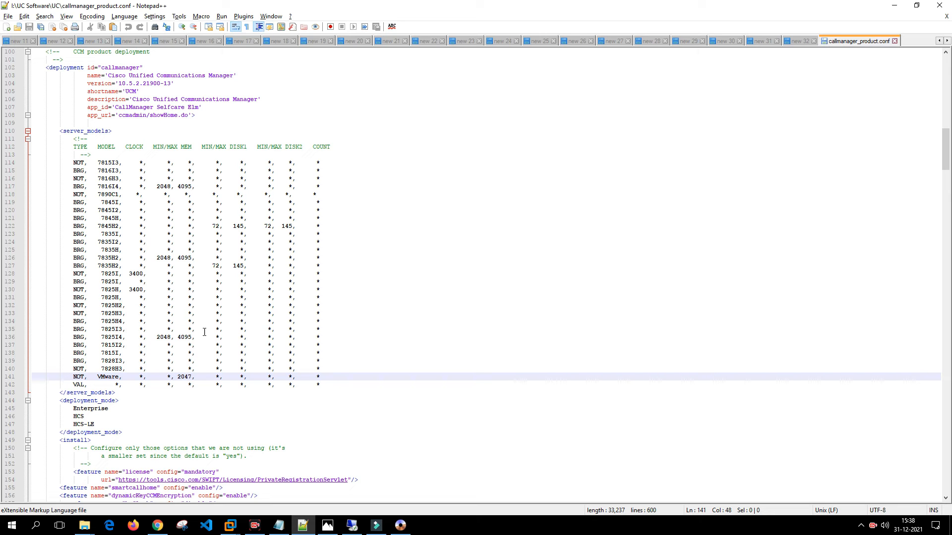
mouse_move(113, 376)
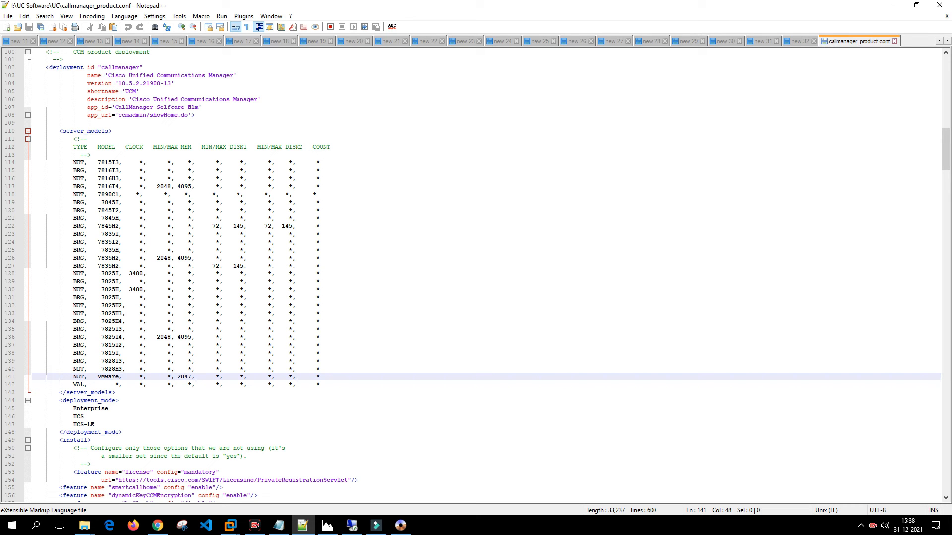
click(188, 377)
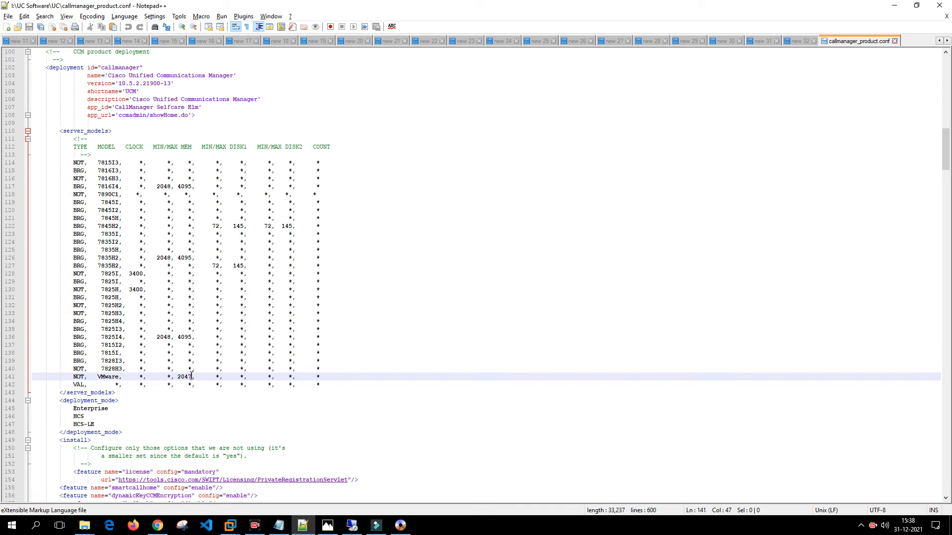
double_click(185, 377)
text(V)
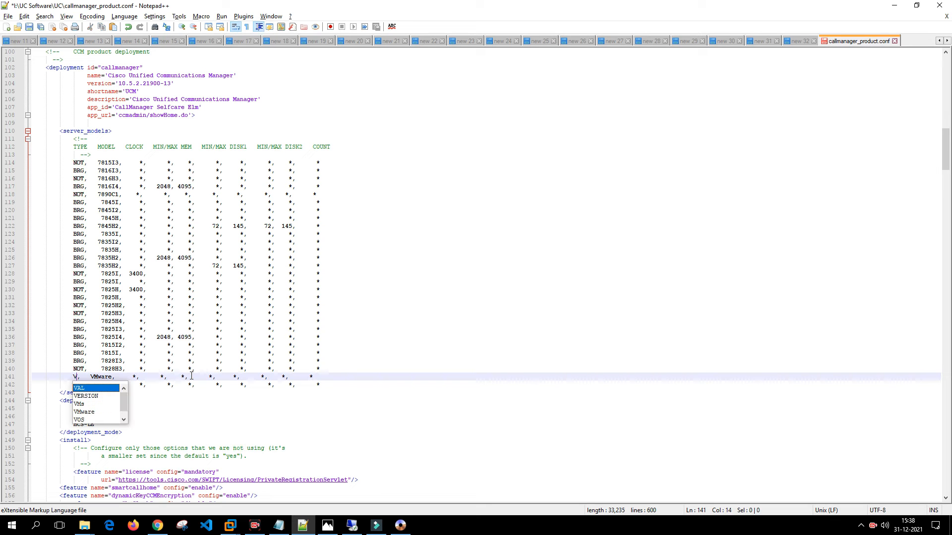
text(AL)
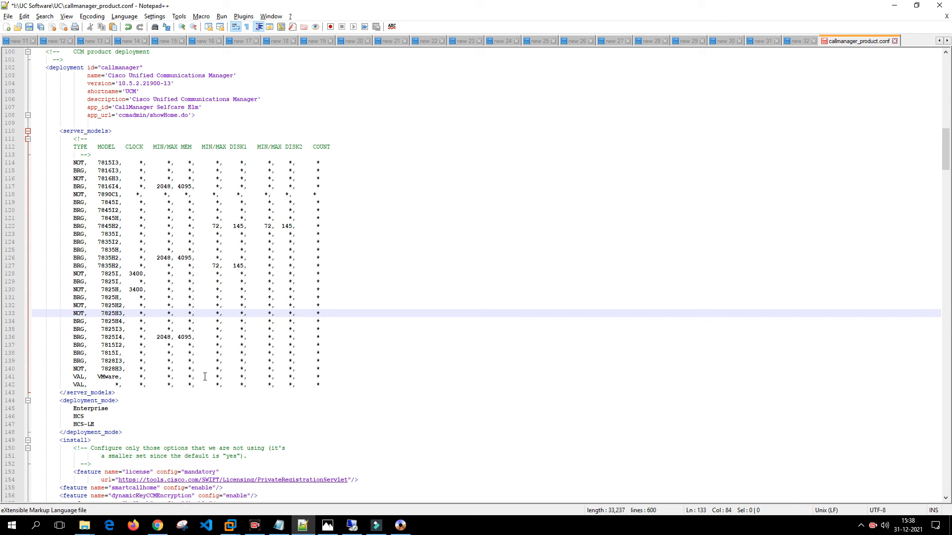
scroll(down, 3)
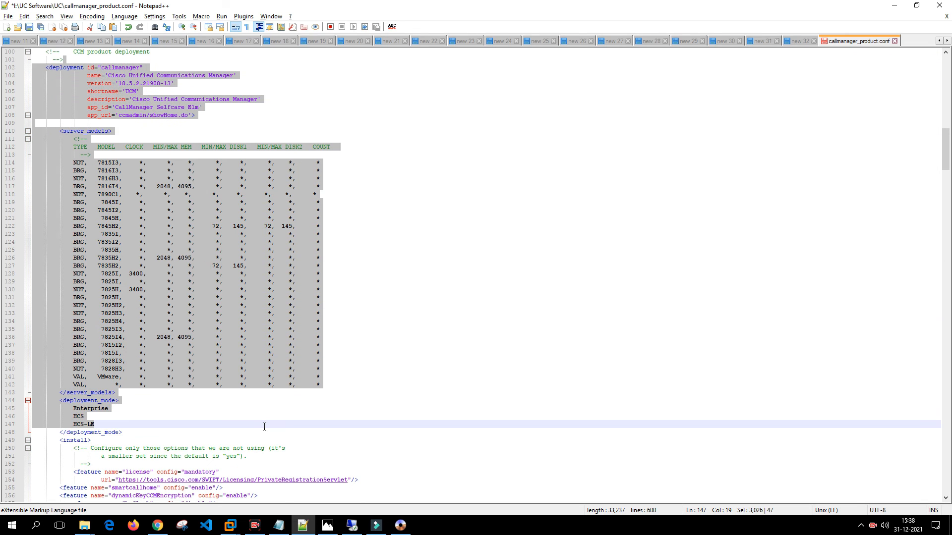
Step: Overwrite NUT with VAL on the Unity Connection closing VMware rule (line 389) and save the file
scroll(down, 3)
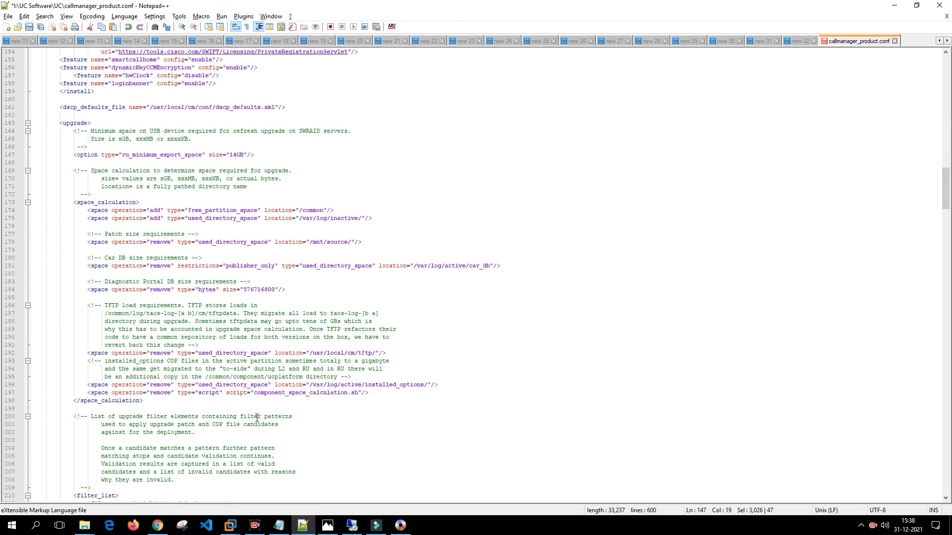
scroll(down, 3)
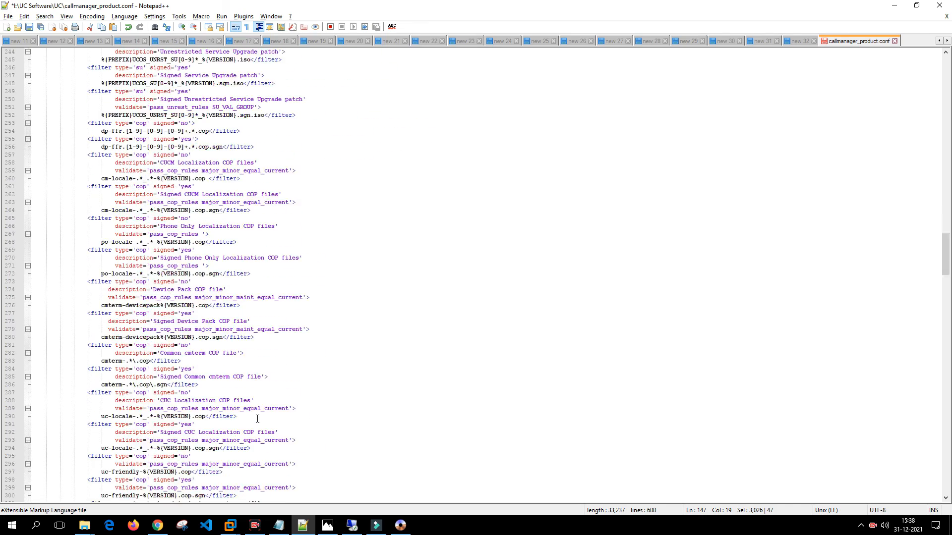
scroll(down, 3)
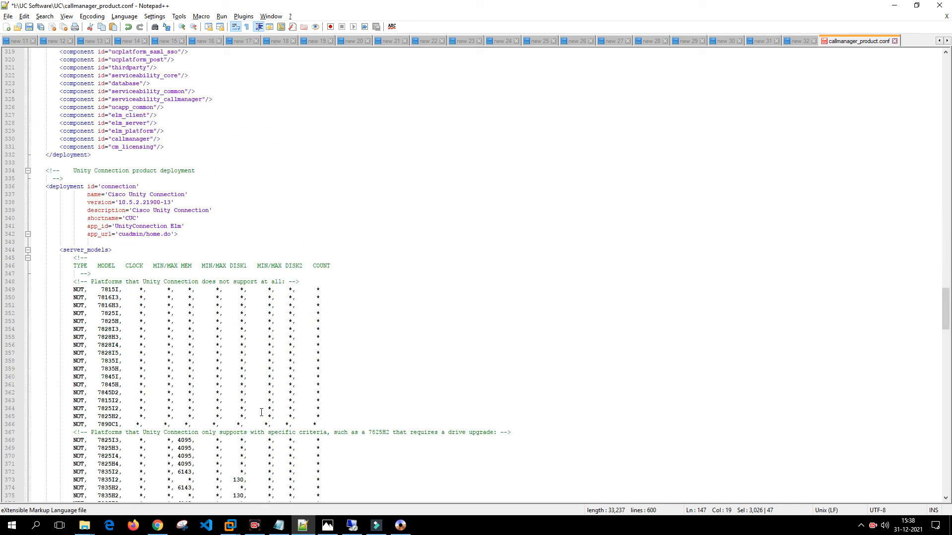
scroll(down, 3)
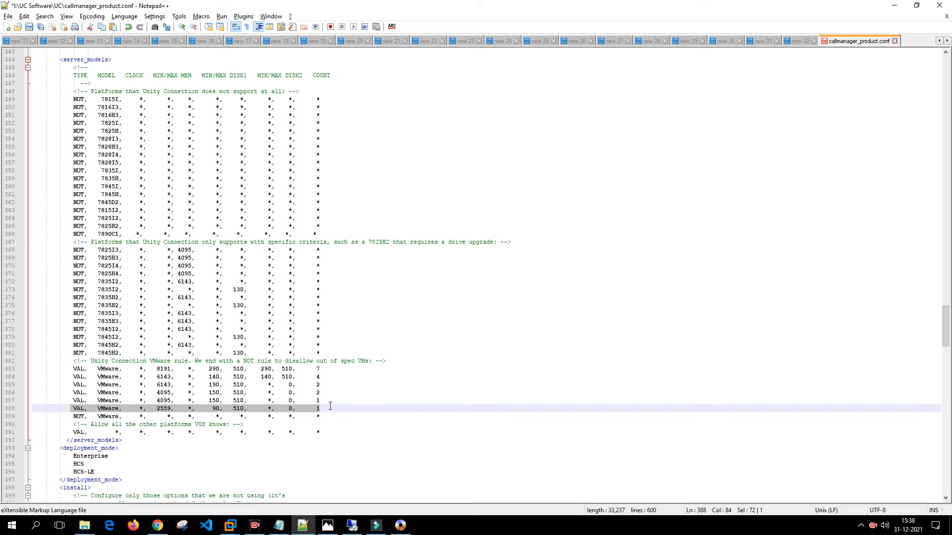
click(76, 416)
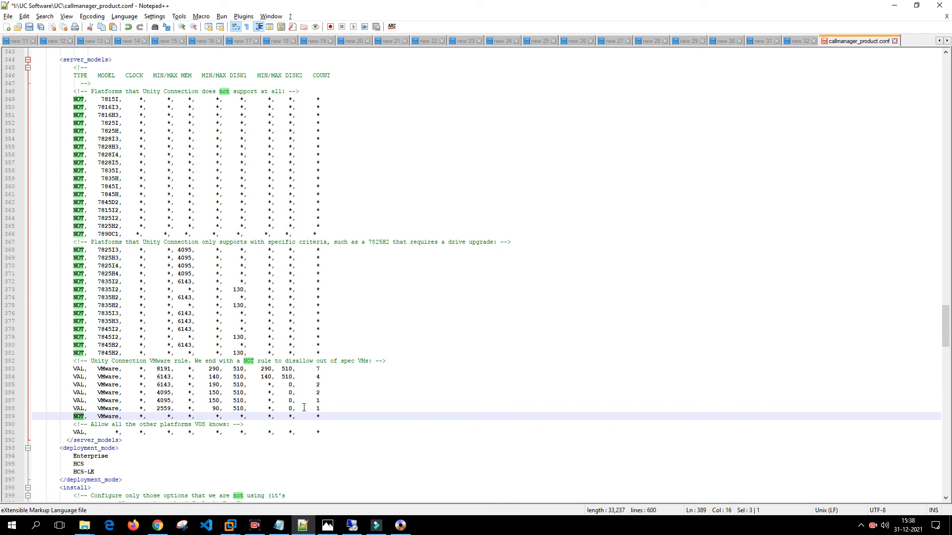
mouse_move(277, 400)
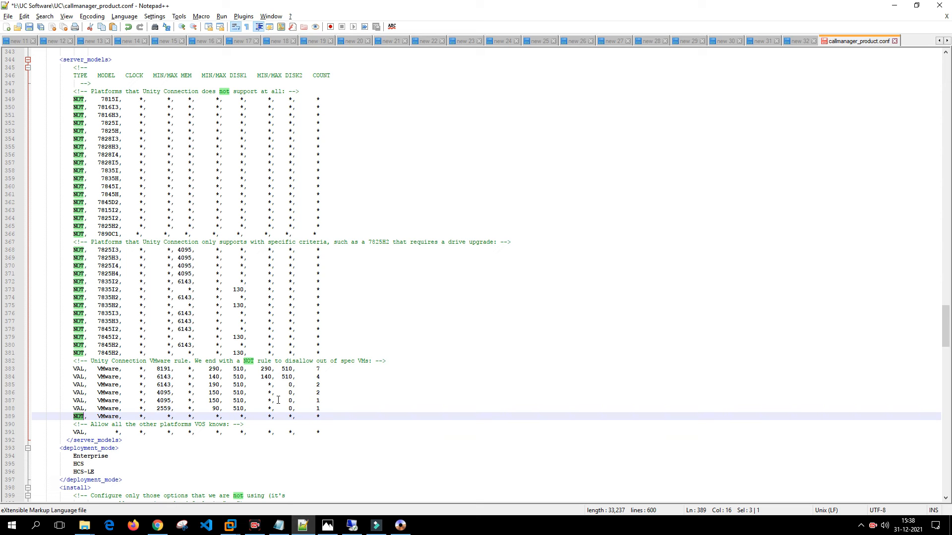
mouse_move(261, 392)
text(VAL)
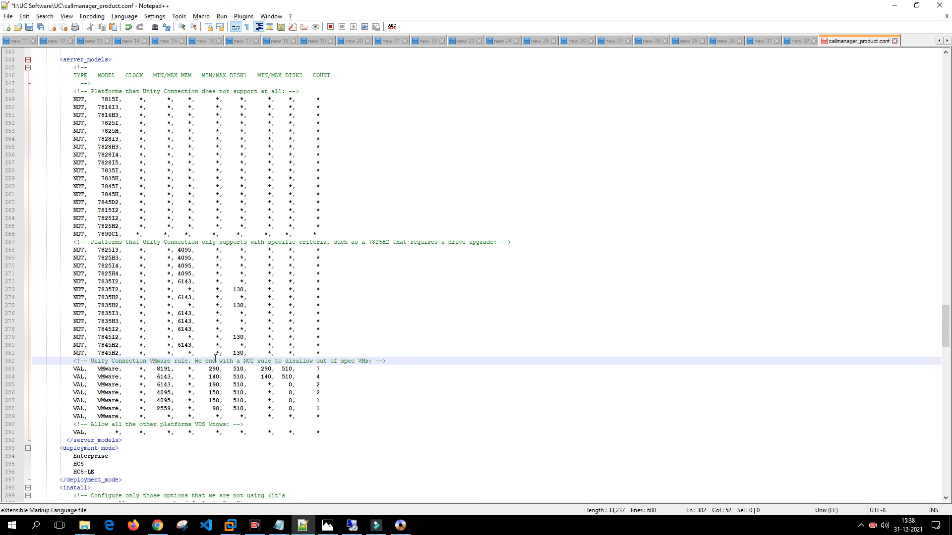
scroll(down, 3)
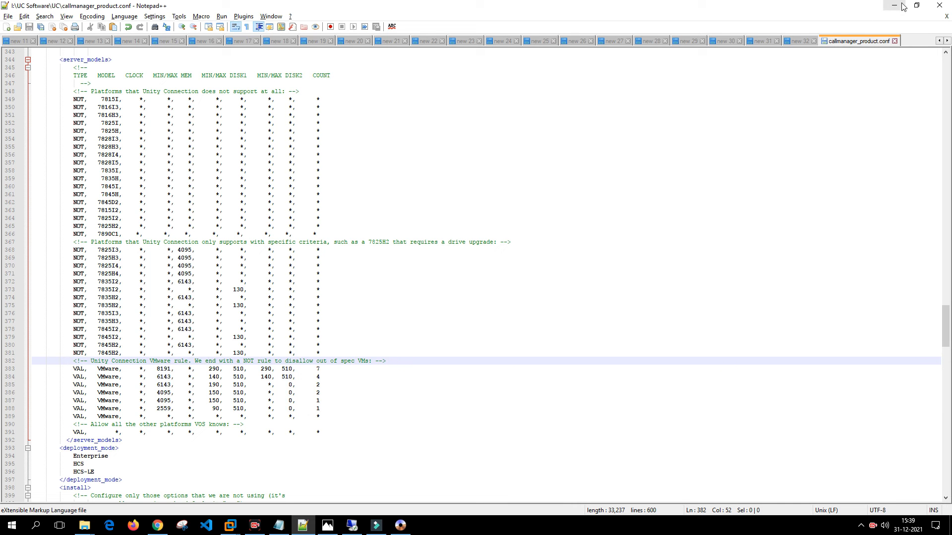
Step: Save the UCSInstall ISO in UltraISO so it includes the edited callmanager_product.conf
click(84, 525)
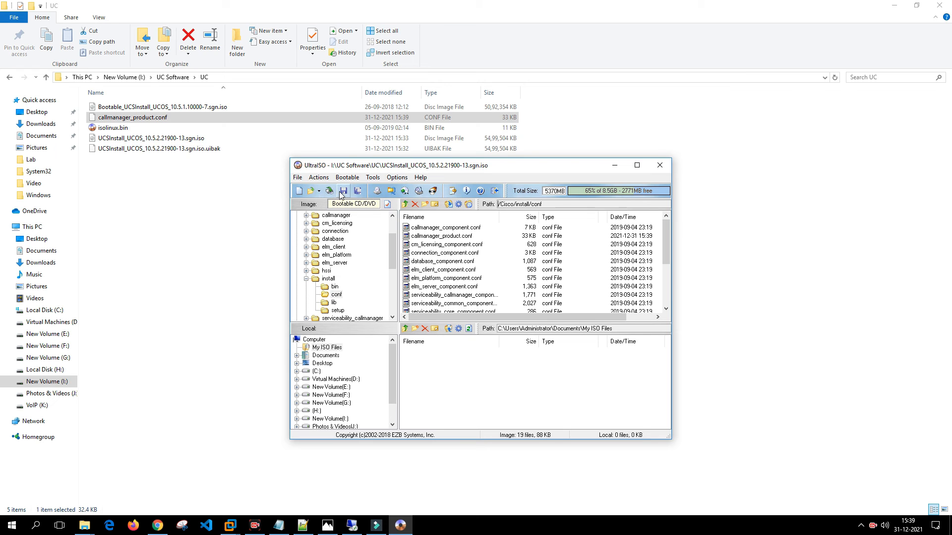
click(343, 190)
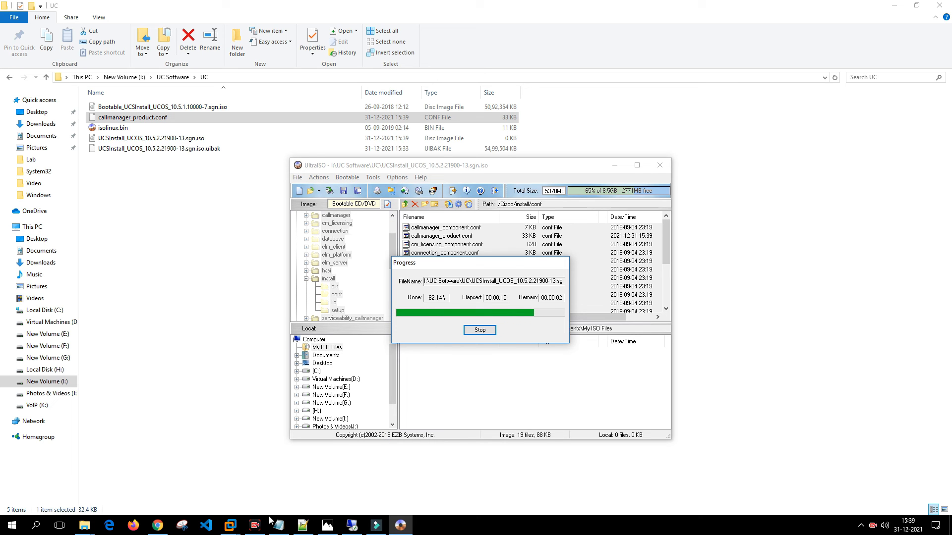
mouse_move(229, 525)
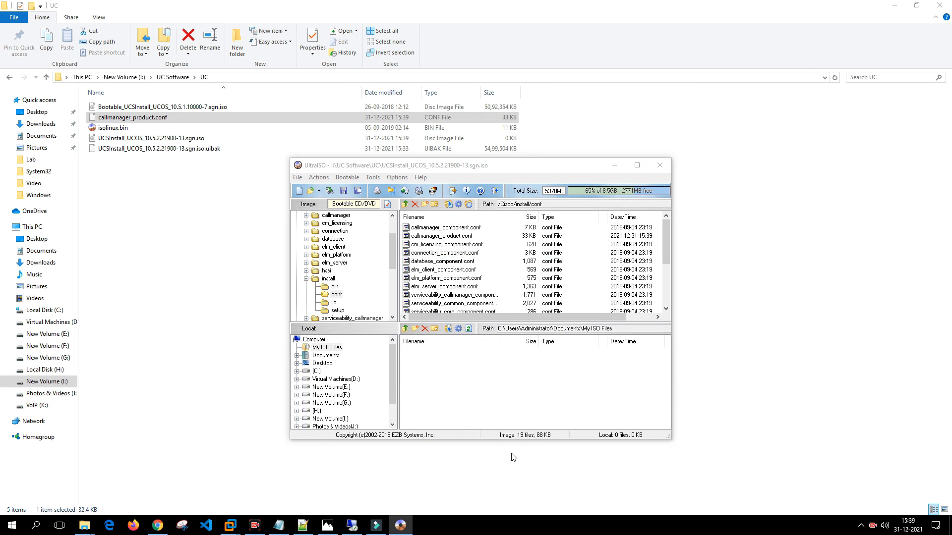
click(228, 526)
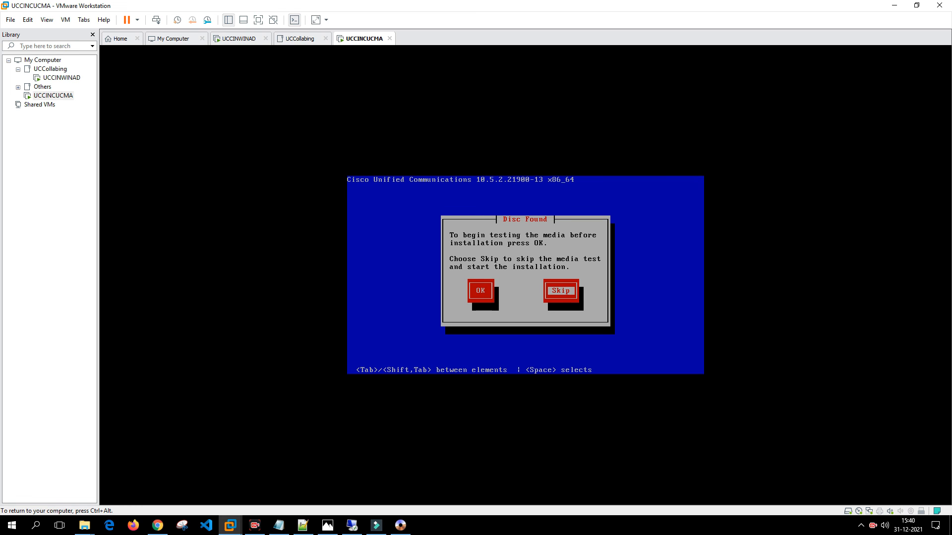
Step: Skip the Disc Found media test to start the Cisco UC 10.5.2 installation
click(559, 290)
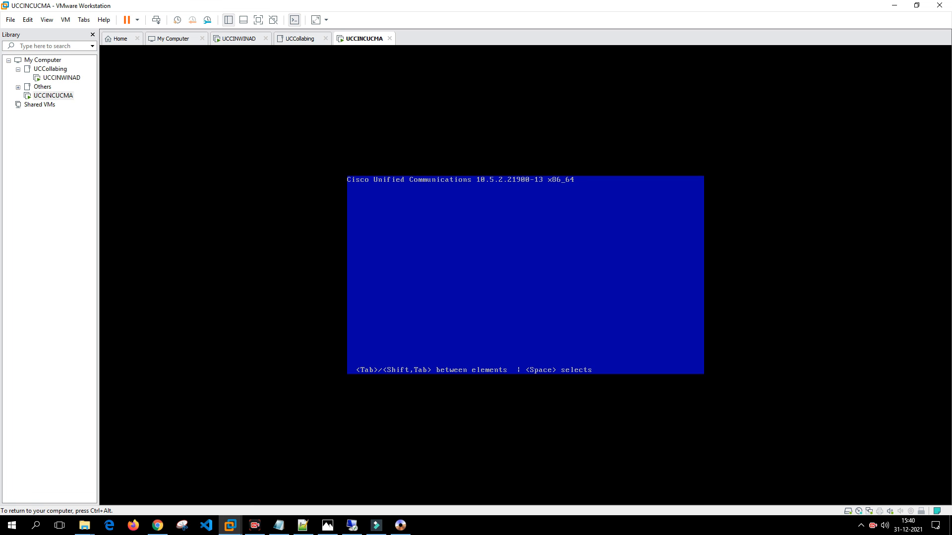